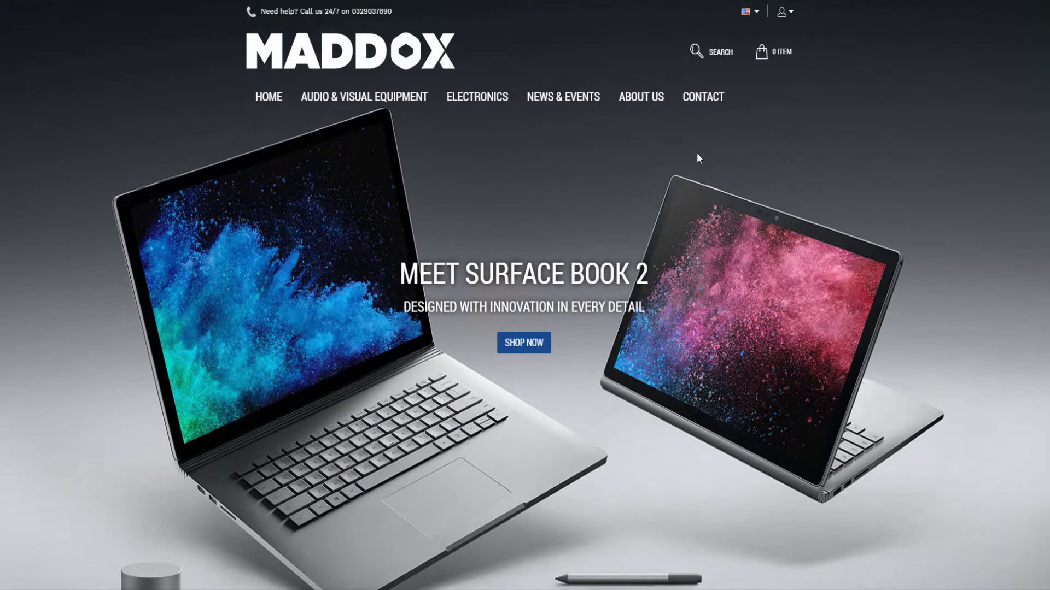
mouse_move(477, 97)
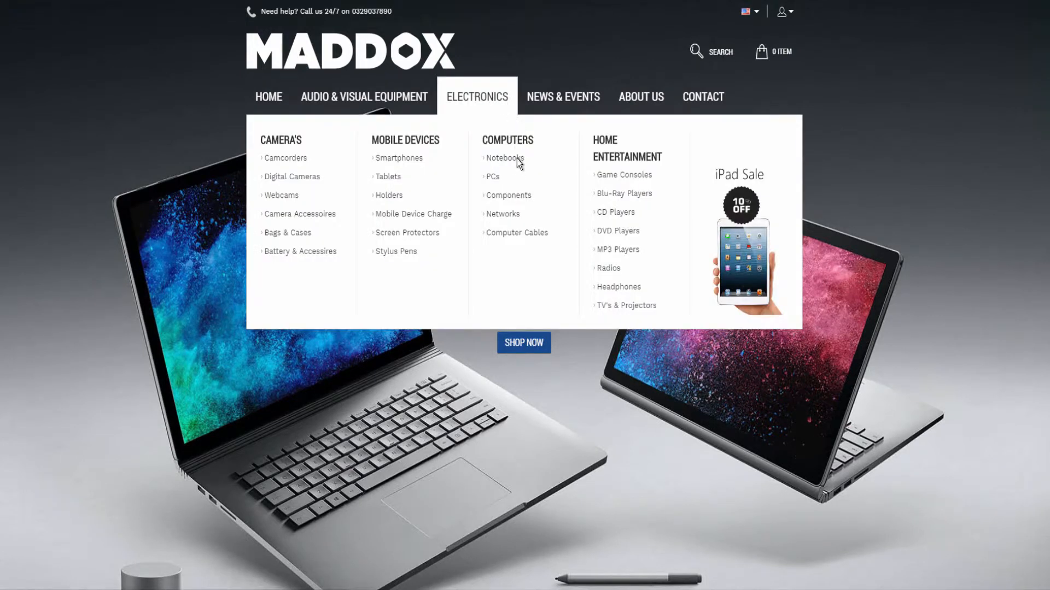
Add one HP ENVY dv7-7230eg and one HP ENVY dv7-7215sg from Notebooks to the cart and review the €639.71 cart
click(504, 158)
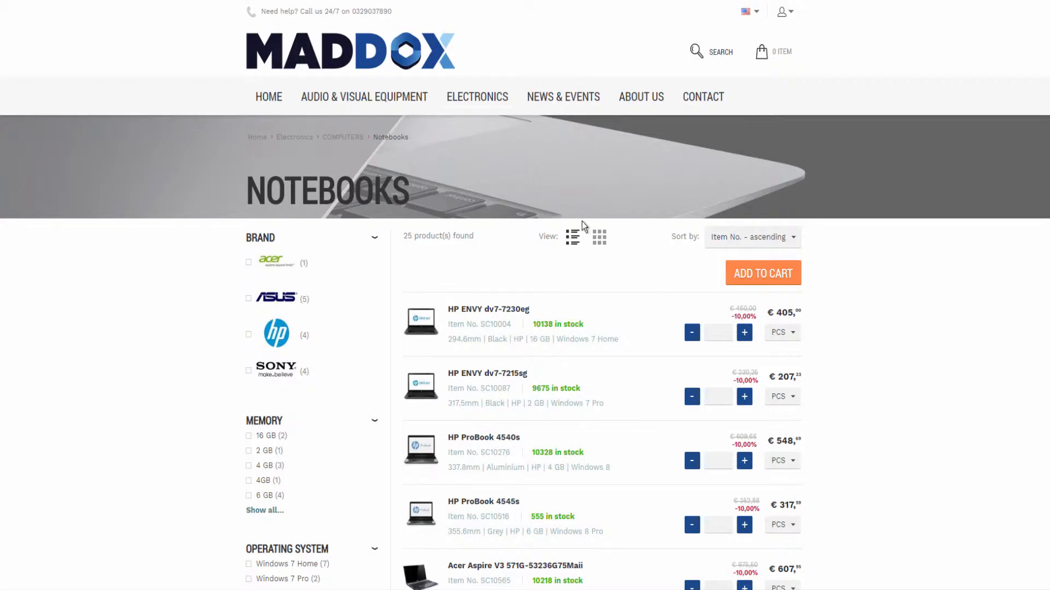
click(744, 332)
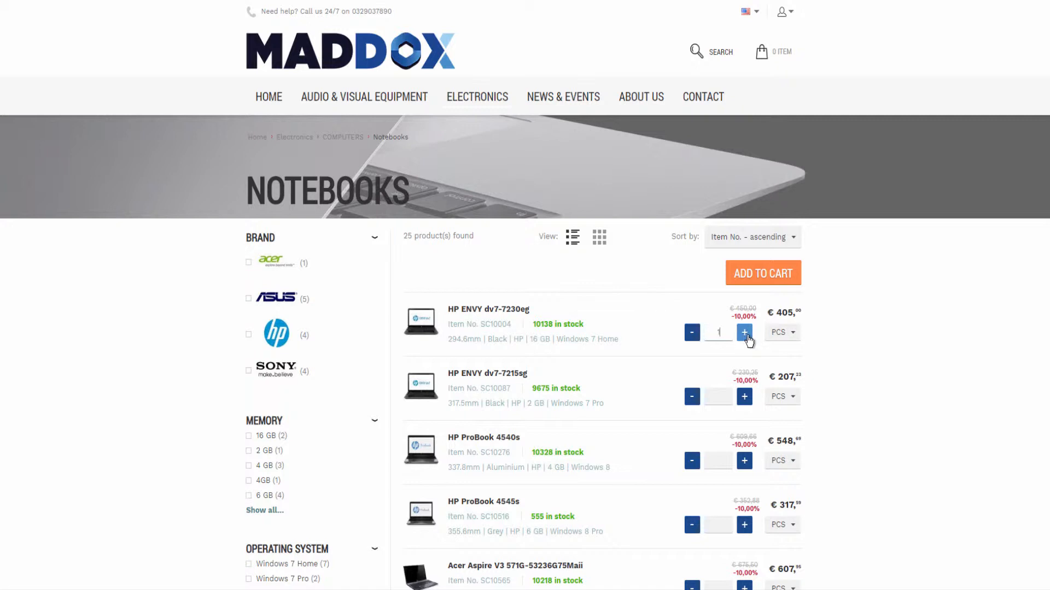
click(744, 396)
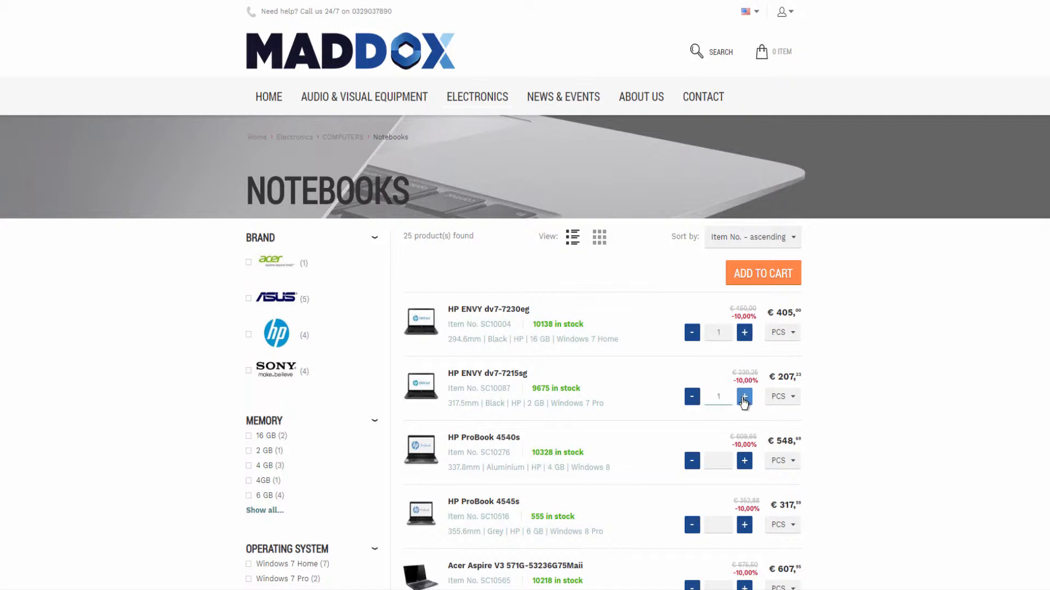
click(744, 396)
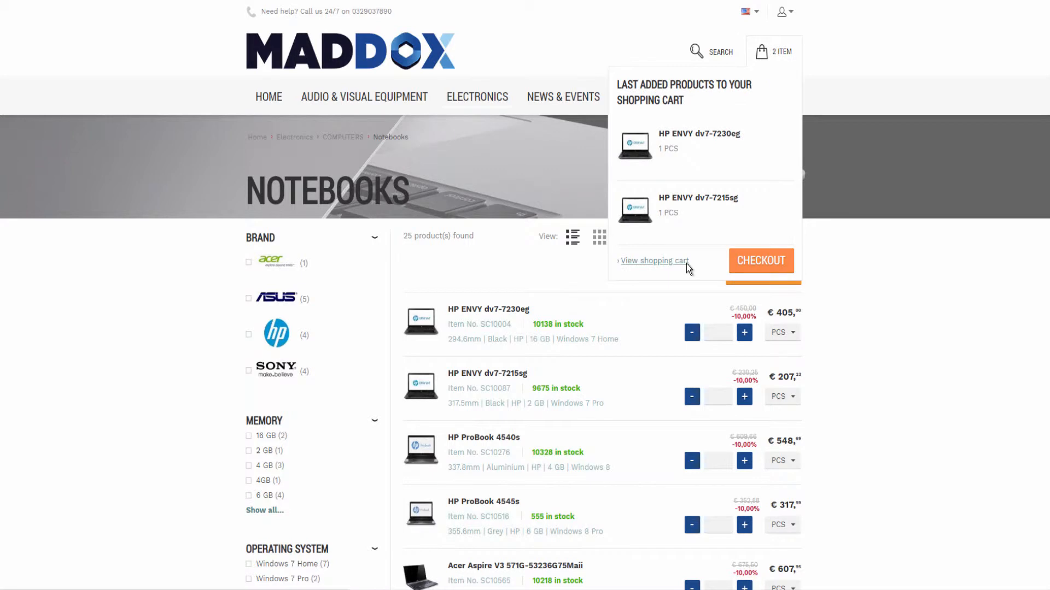
click(654, 260)
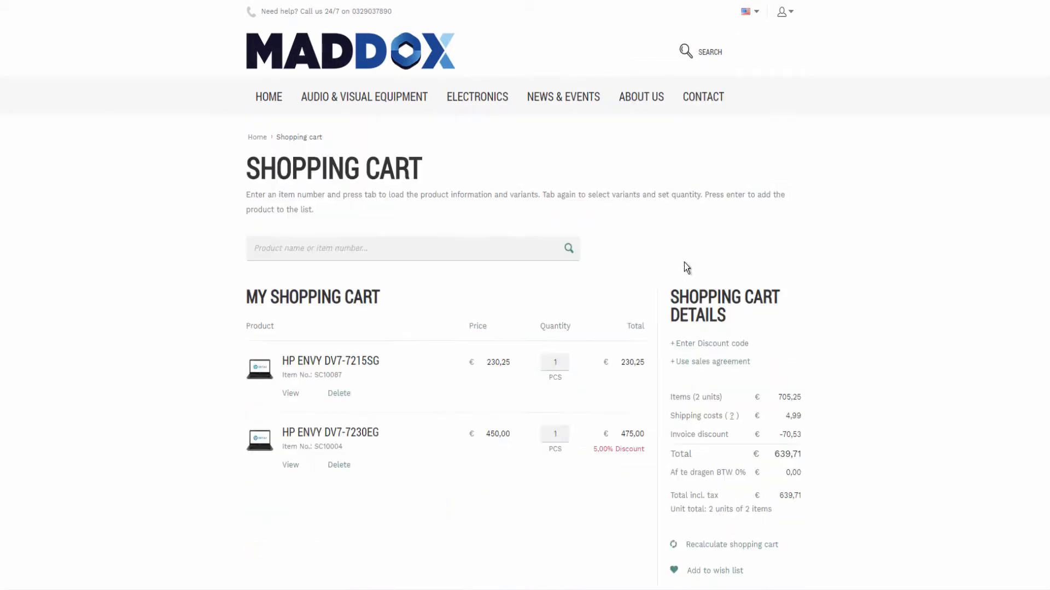
mouse_move(642, 425)
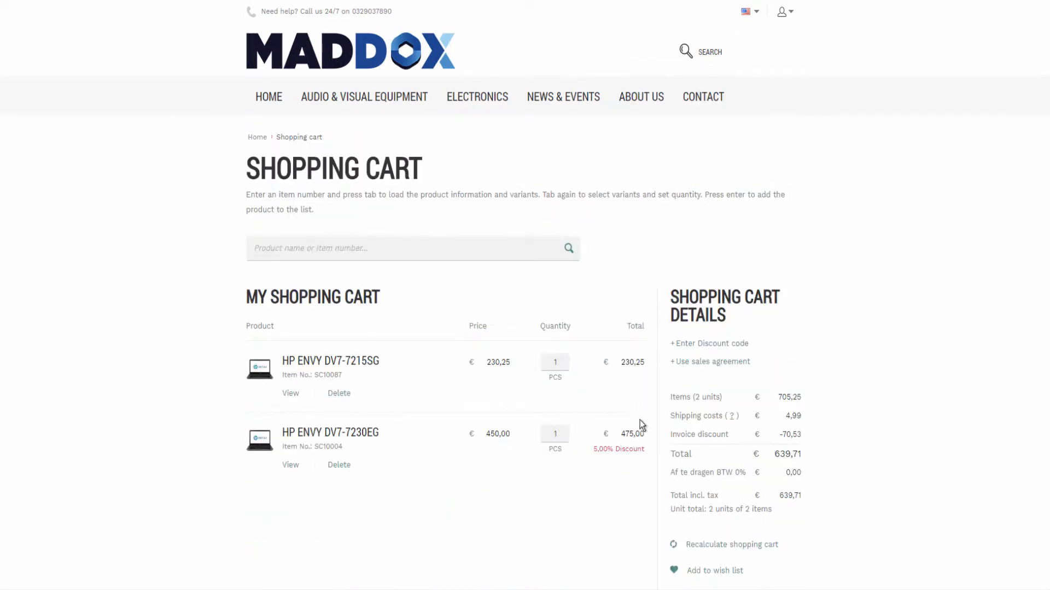
scroll(down, 3)
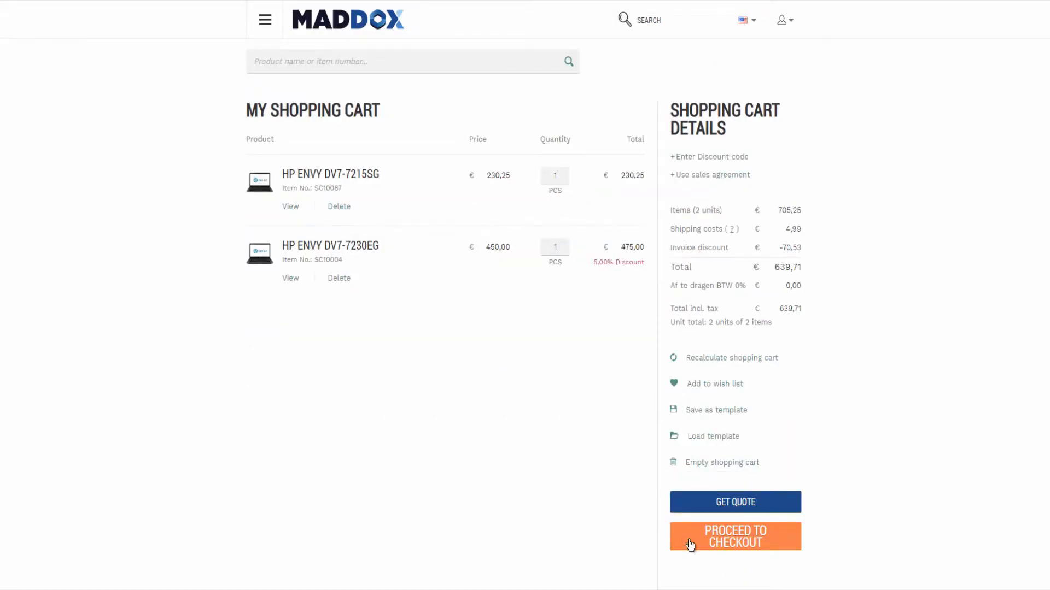
Proceed to checkout and review PostNL delivery, Visa payment and the €643,71 total down to the Pay button
click(734, 536)
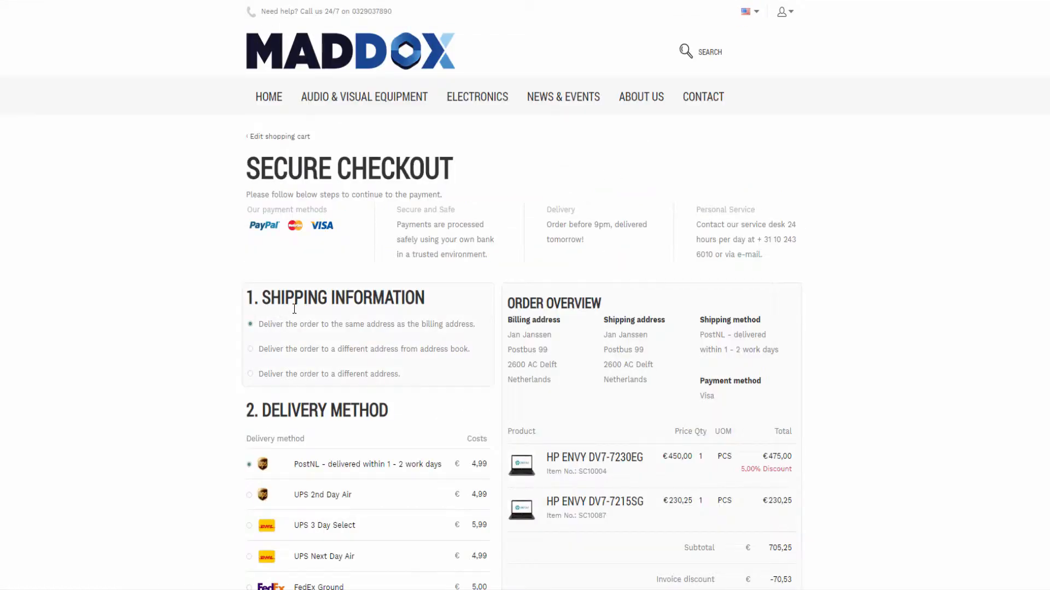
mouse_move(262, 358)
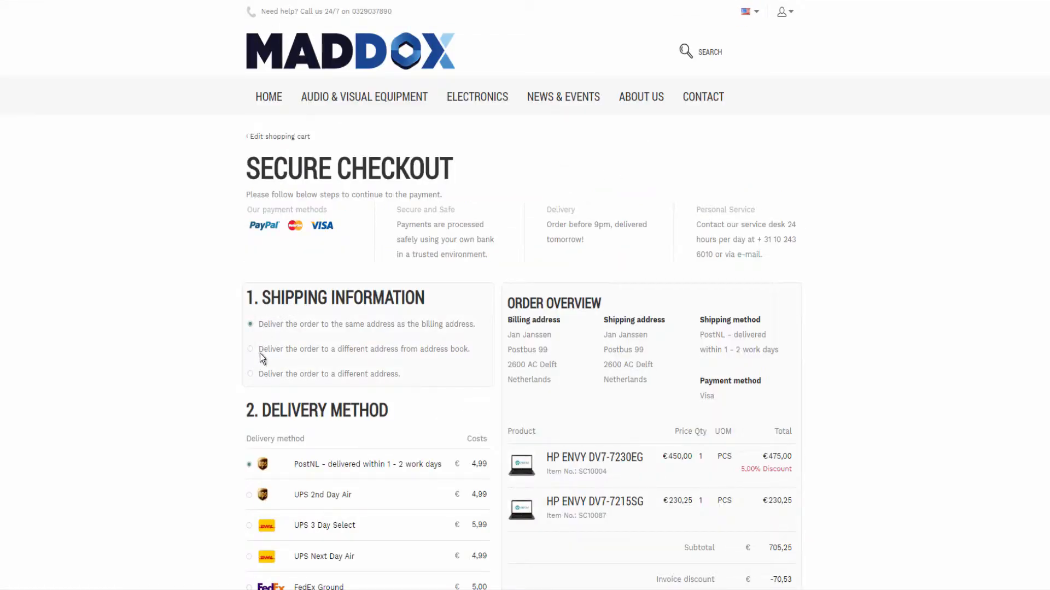
mouse_move(396, 434)
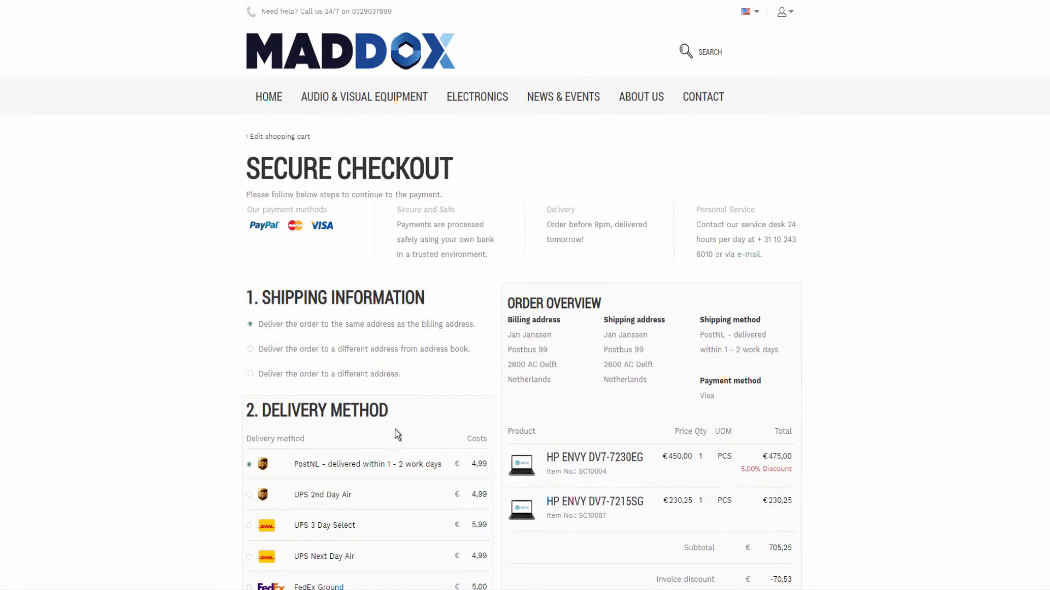
scroll(down, 3)
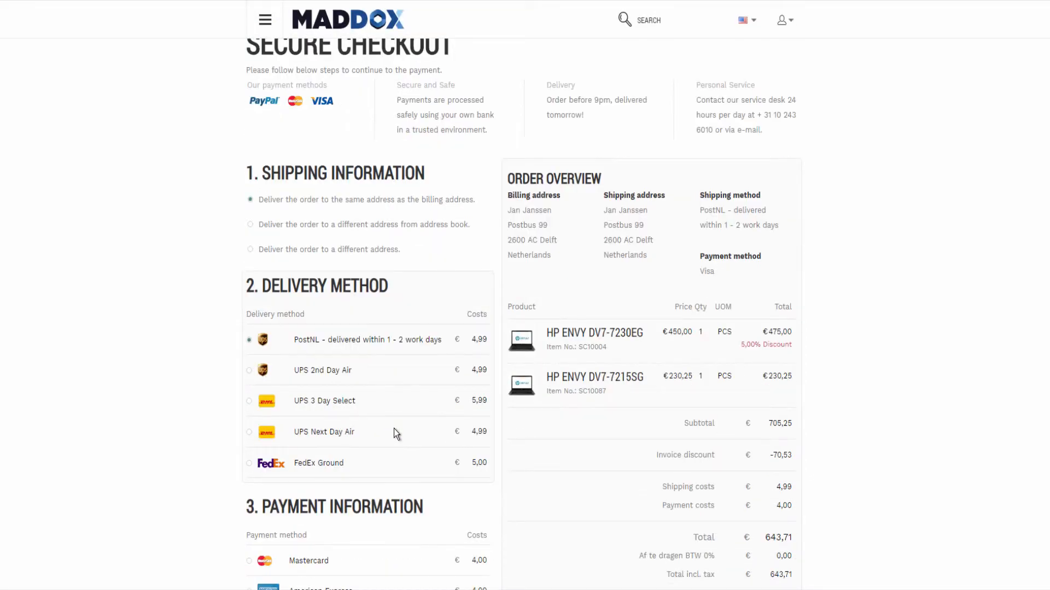
scroll(down, 3)
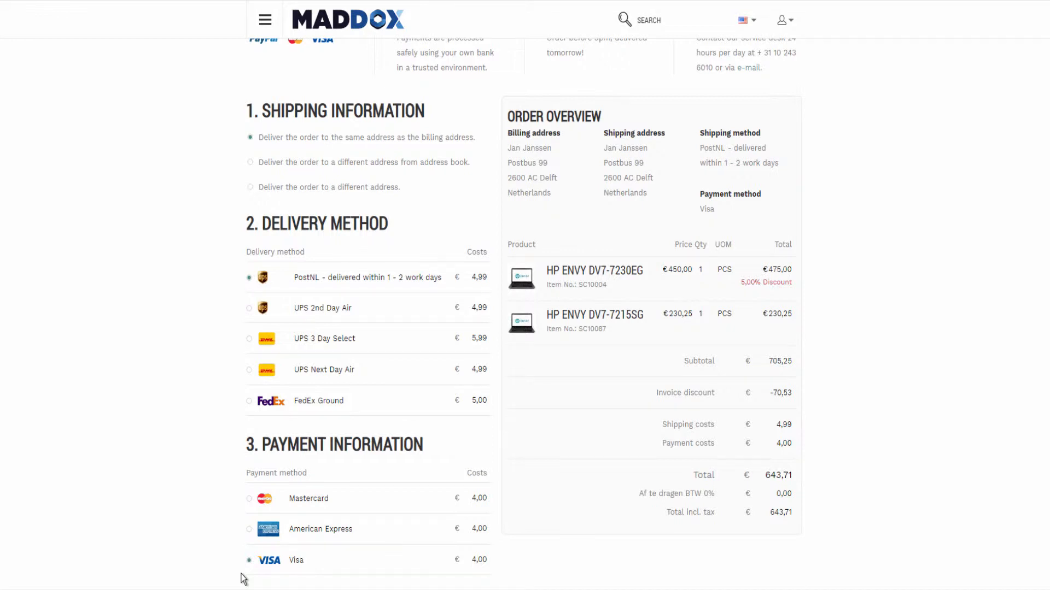
scroll(down, 3)
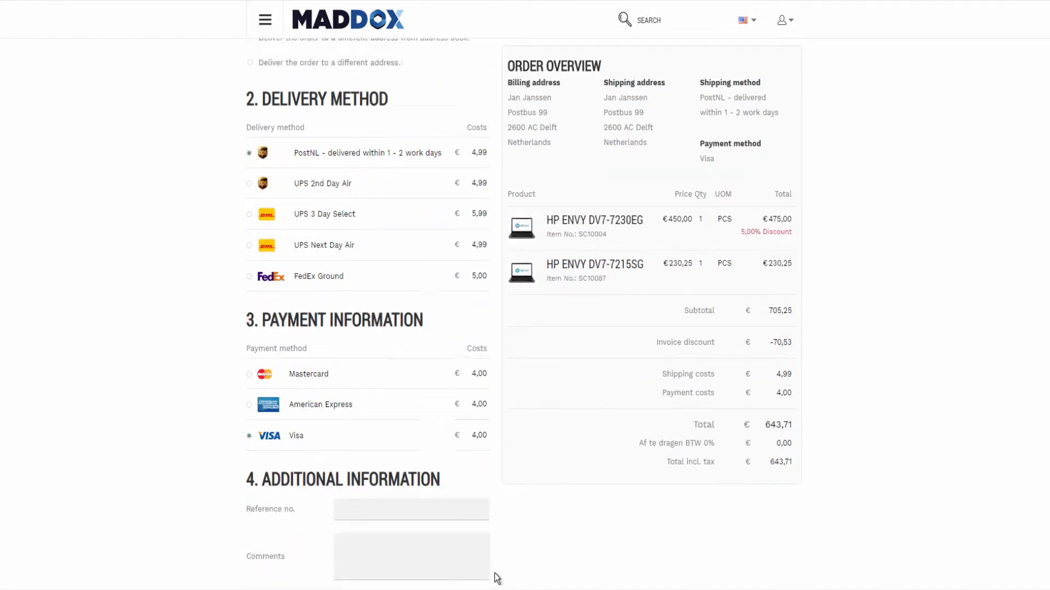
scroll(down, 3)
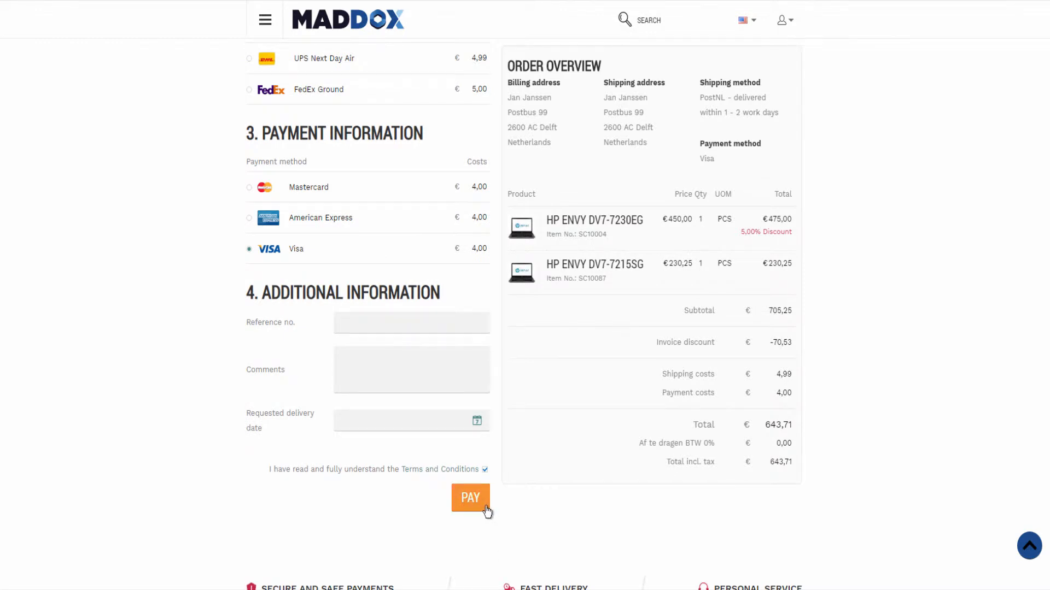
Pay to place the order, then view order 1348 (€643,71, Pending) in the order history details
click(470, 498)
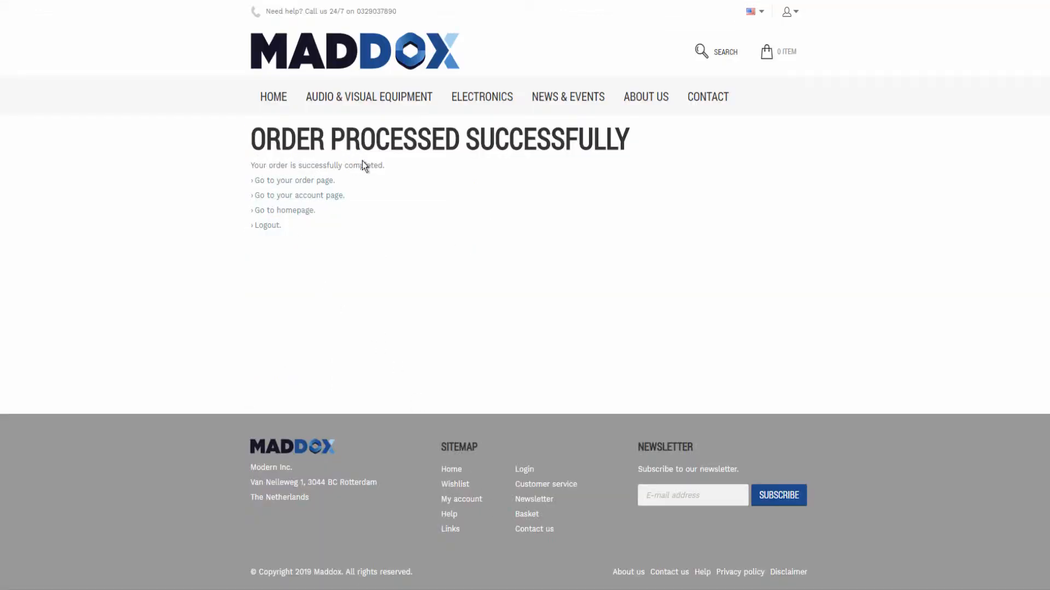
click(294, 180)
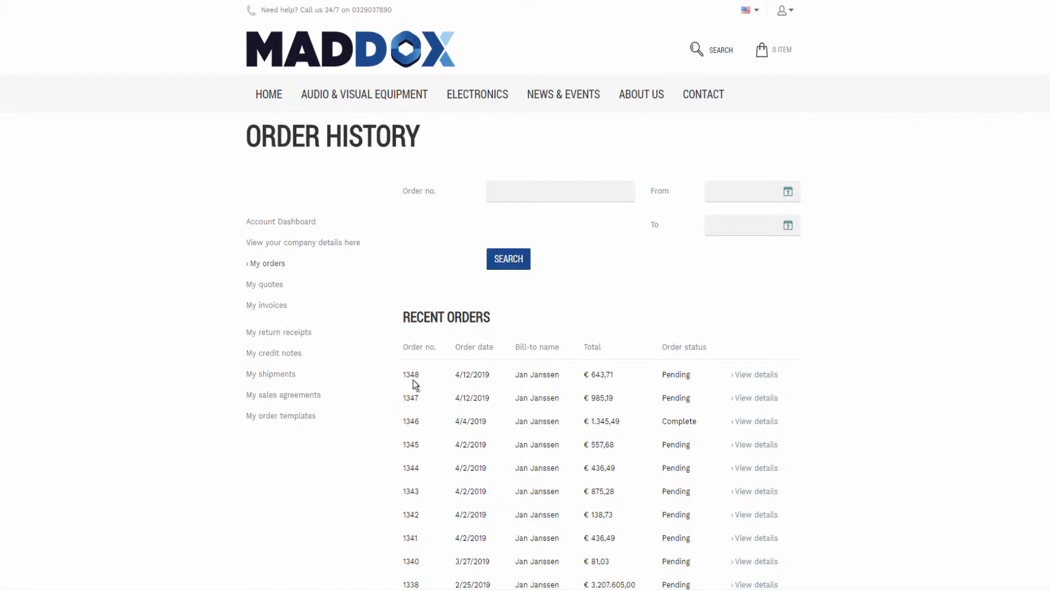
mouse_move(396, 388)
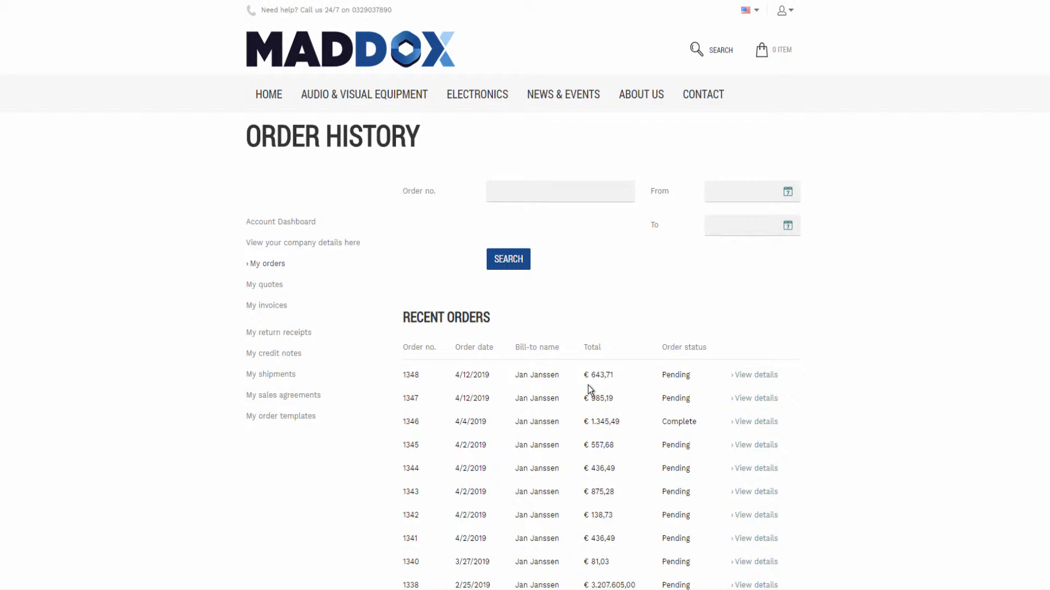
click(754, 375)
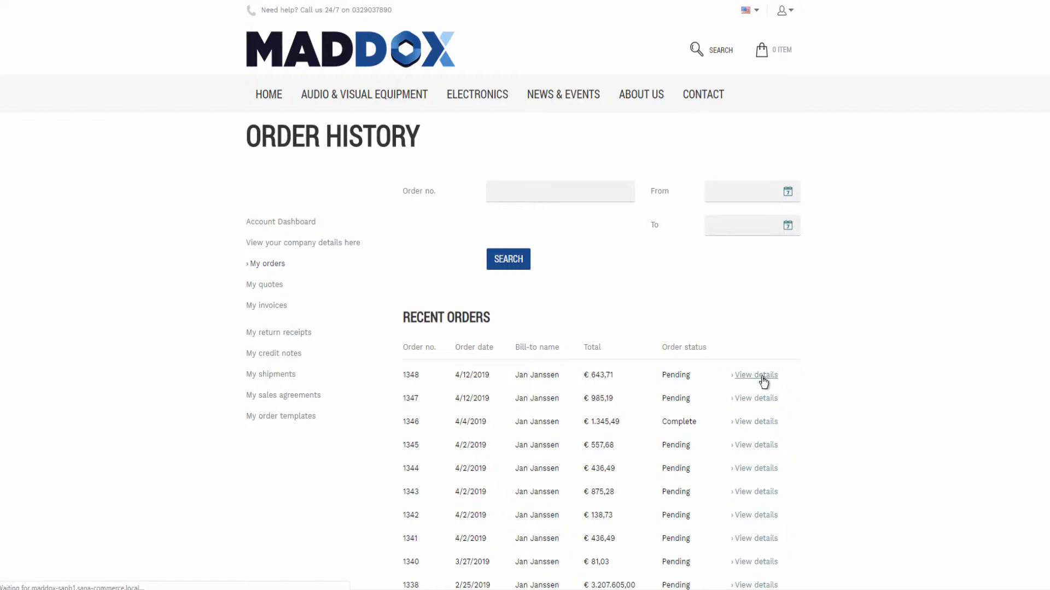
click(755, 375)
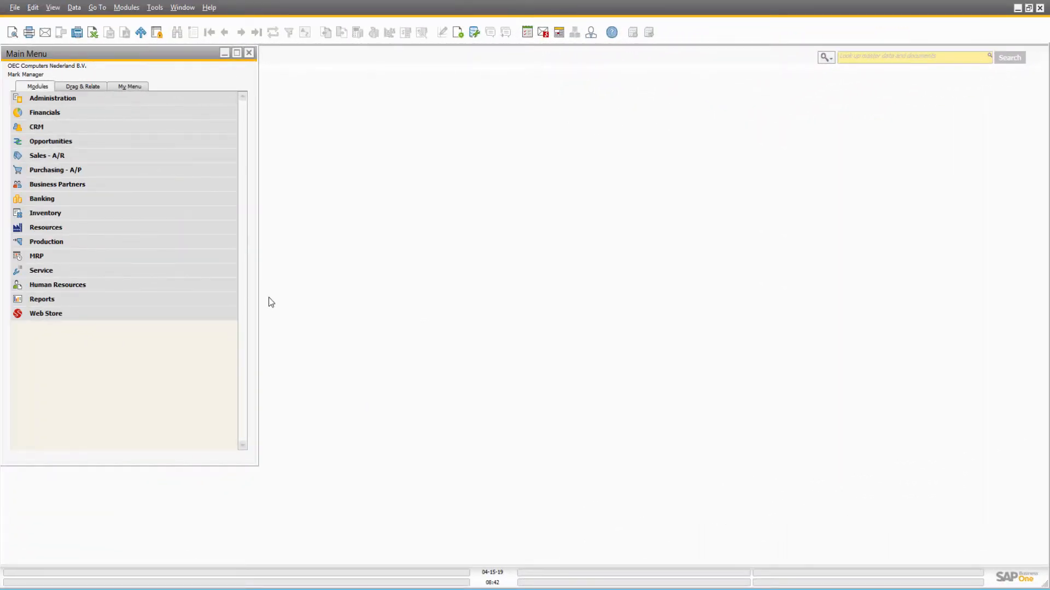
mouse_move(96, 178)
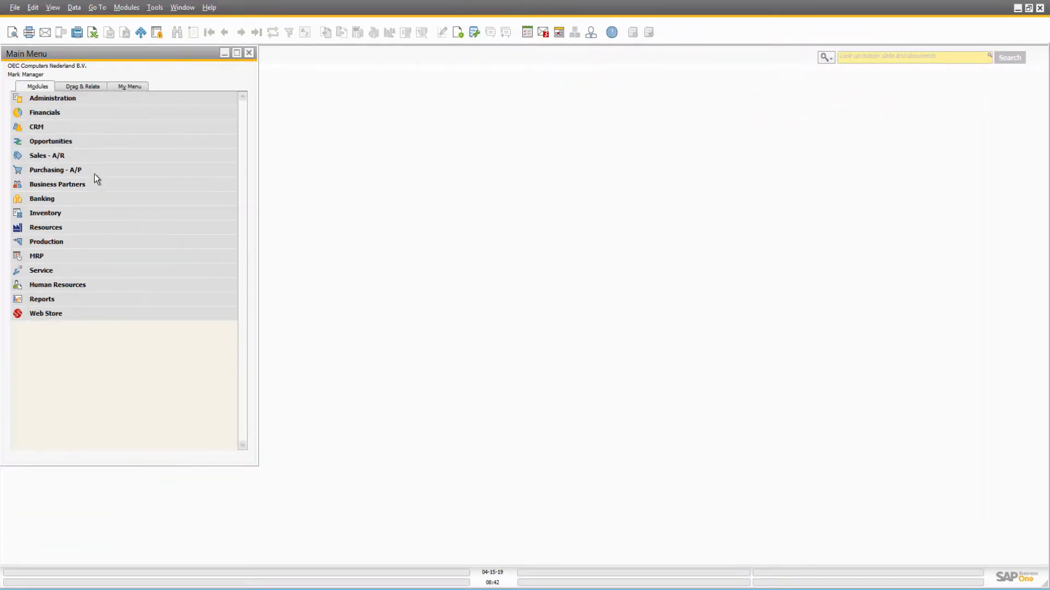
Expand the Sales - A/R module and highlight the Sales Order document type
click(47, 155)
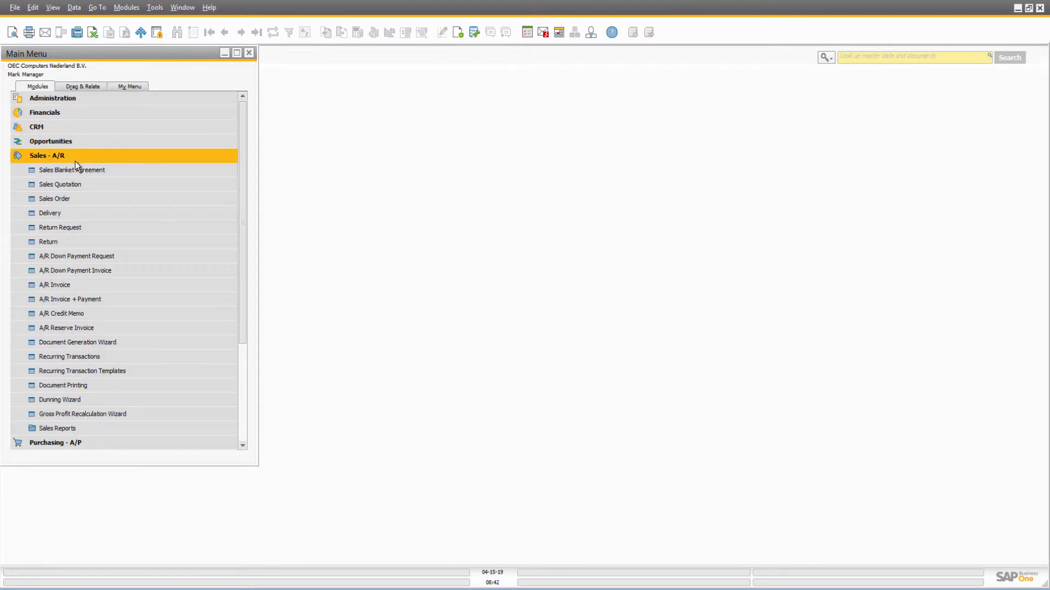
click(55, 199)
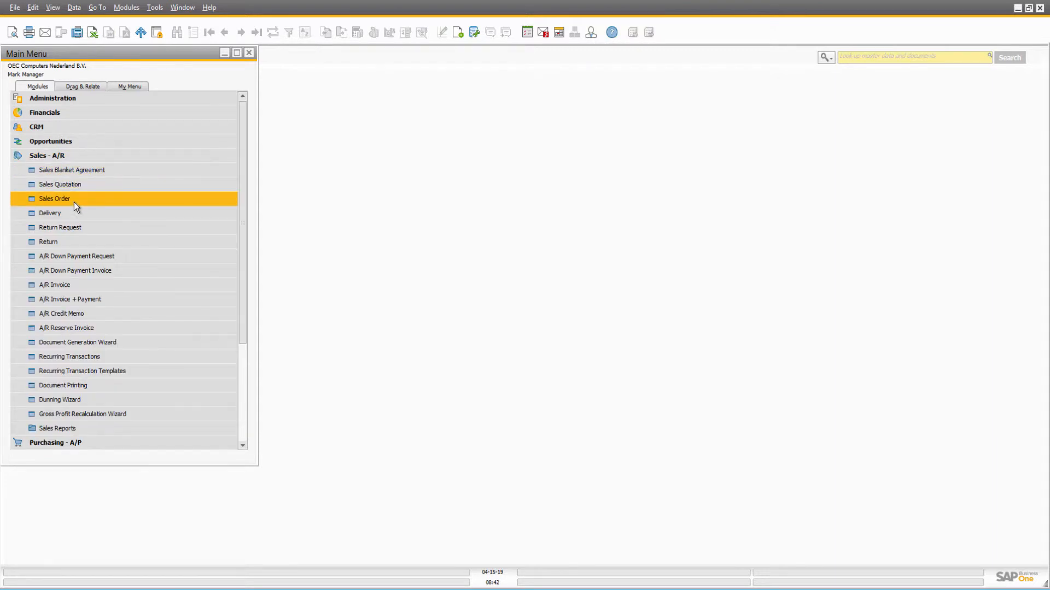
double_click(55, 199)
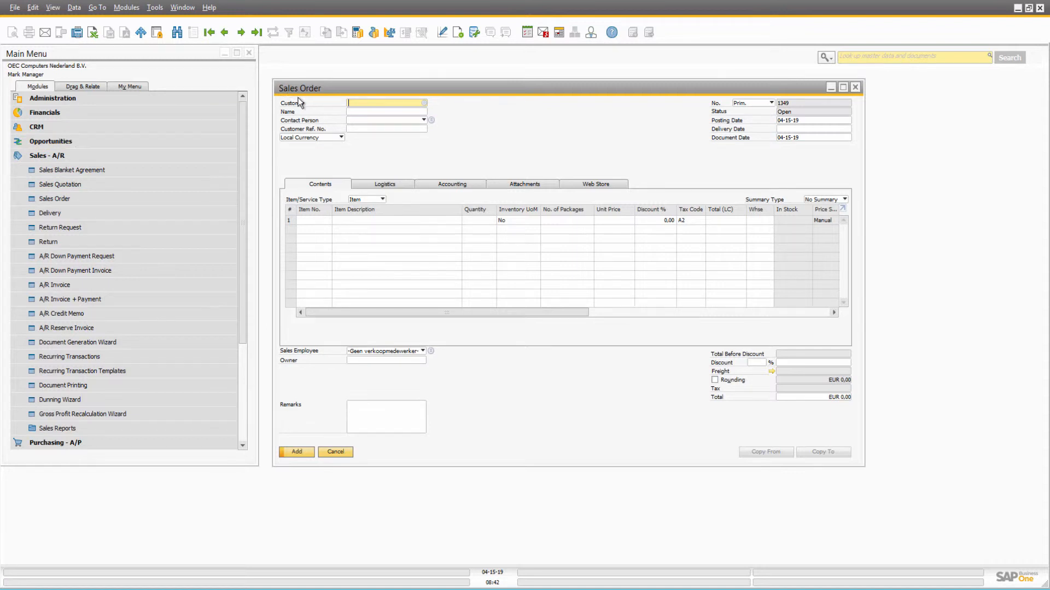
mouse_move(299, 61)
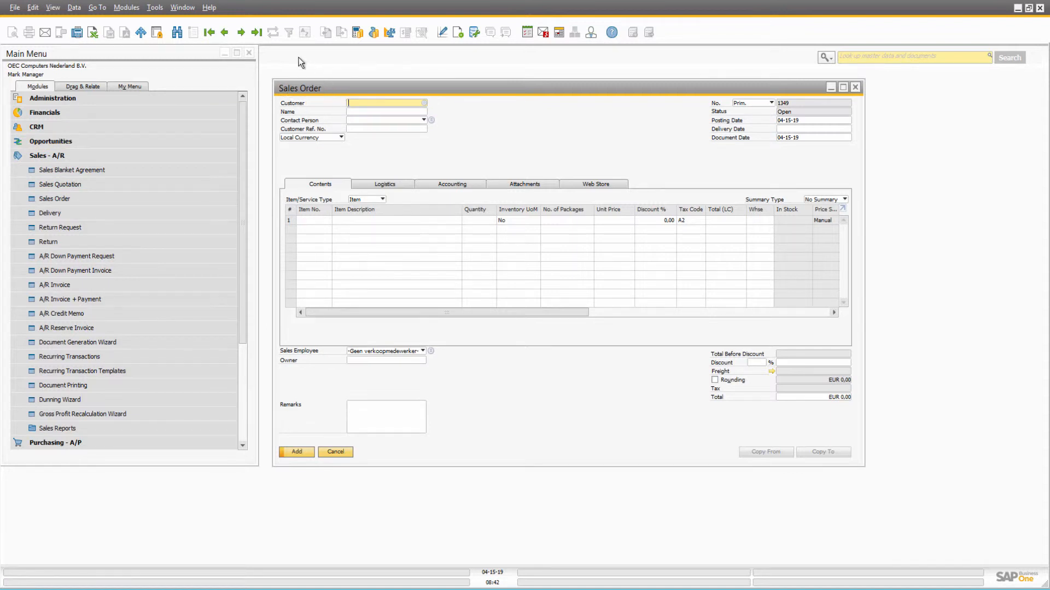
click(256, 31)
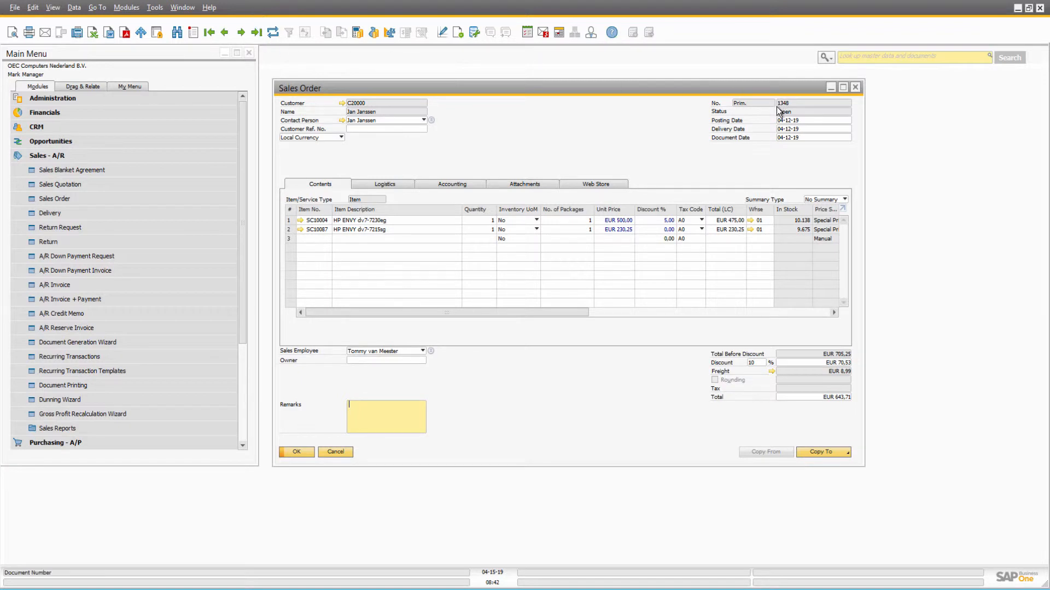
mouse_move(776, 125)
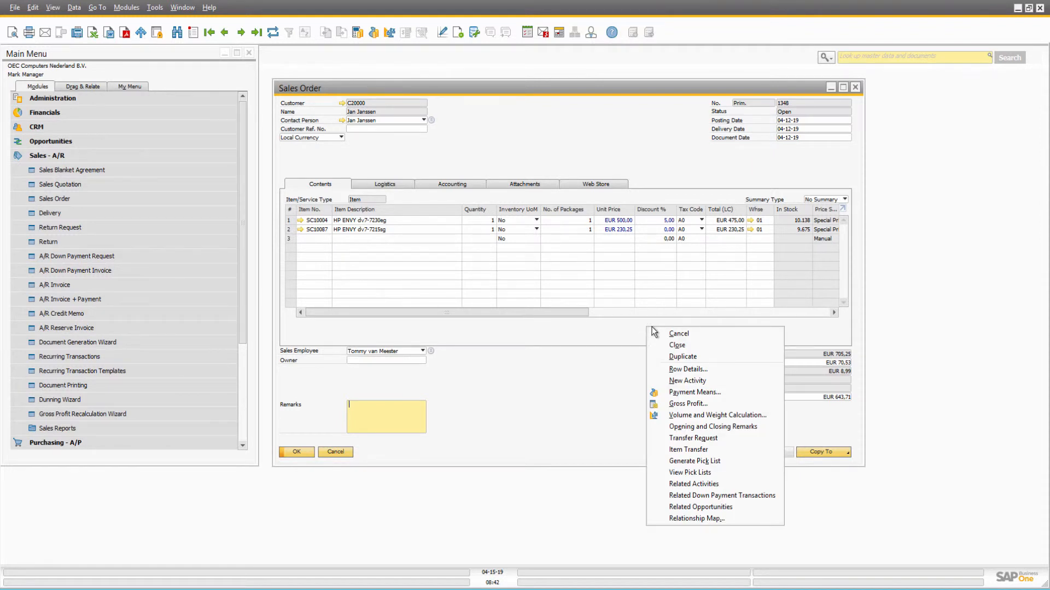
mouse_move(672, 334)
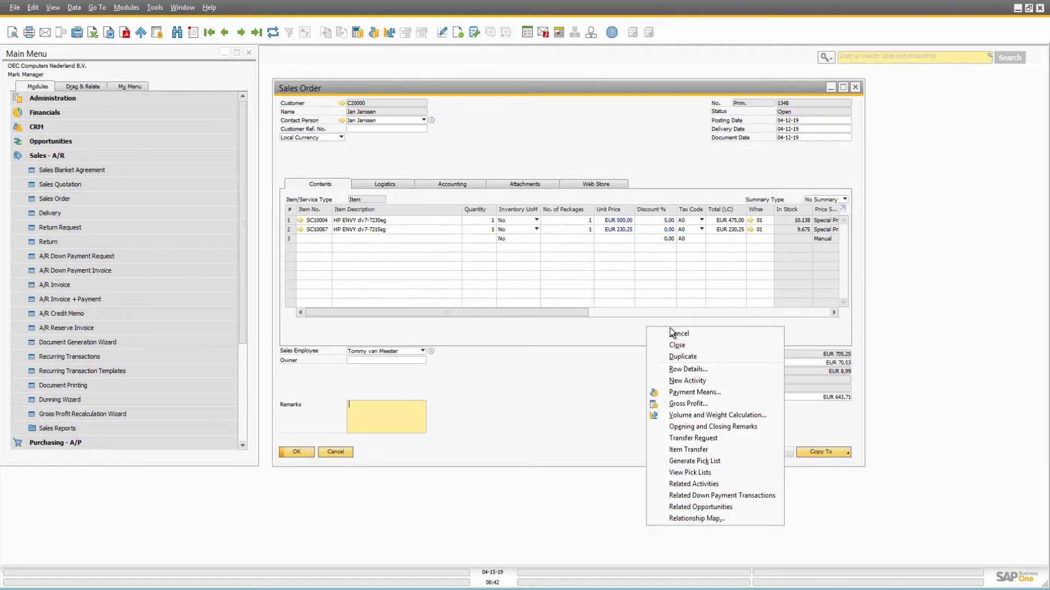
mouse_move(692, 437)
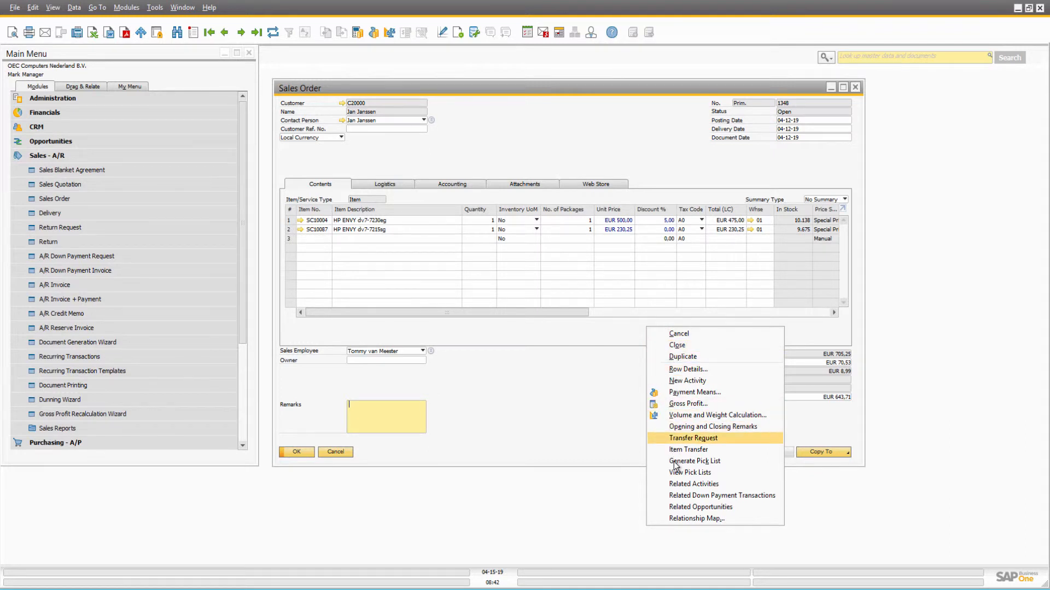
mouse_move(675, 496)
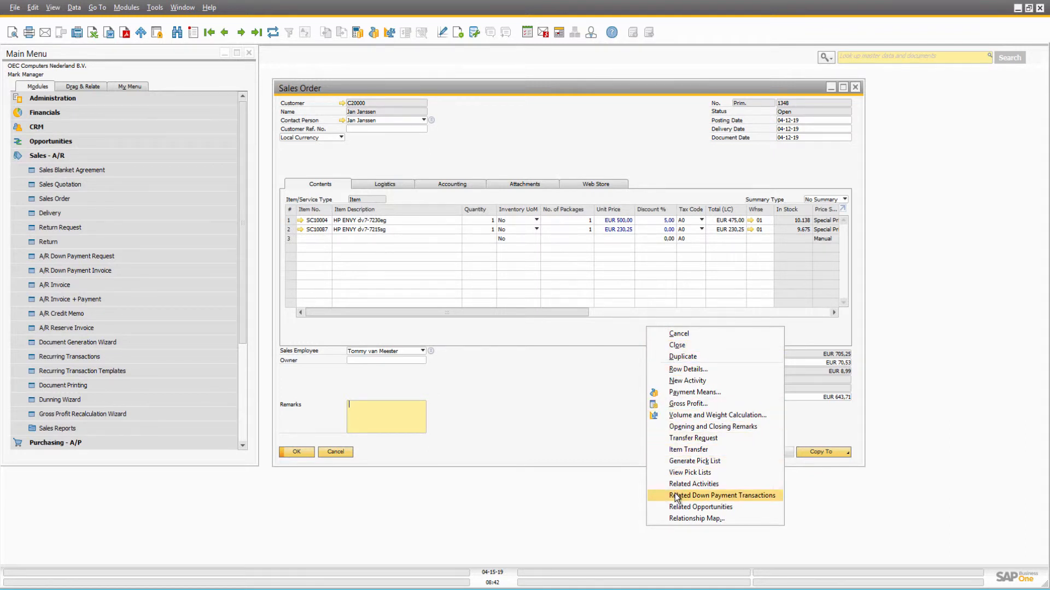
List the order's related down payment transactions showing one EUR 705,25 down payment, then close the invoice
click(722, 495)
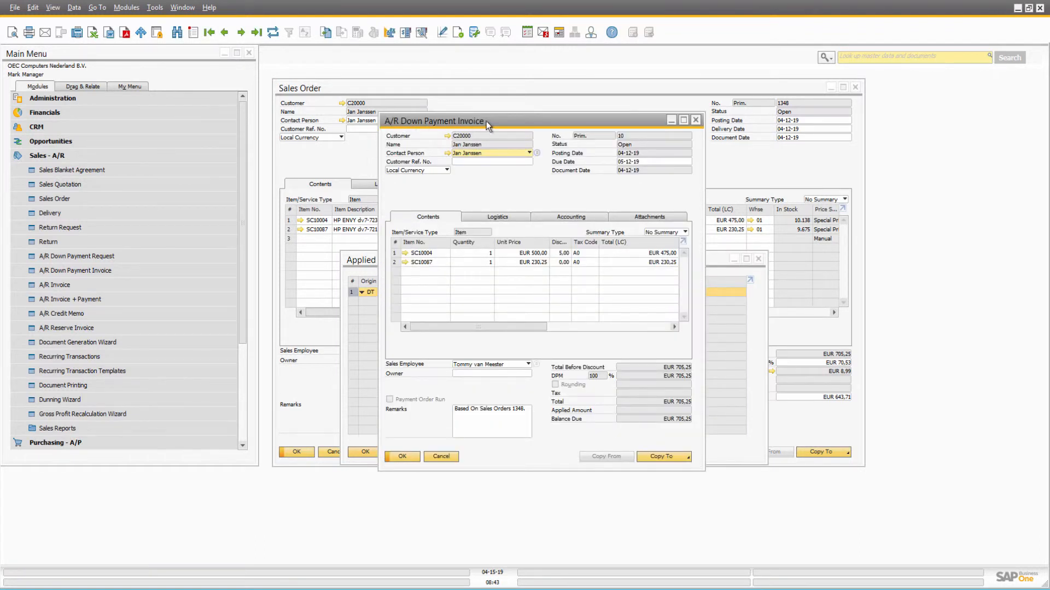
mouse_move(490, 157)
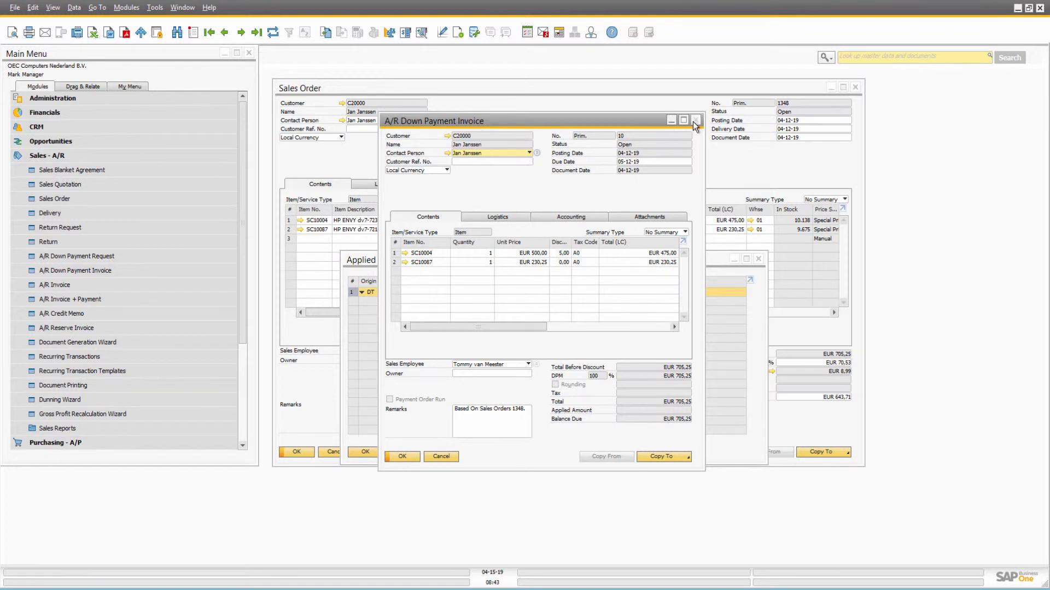
click(695, 120)
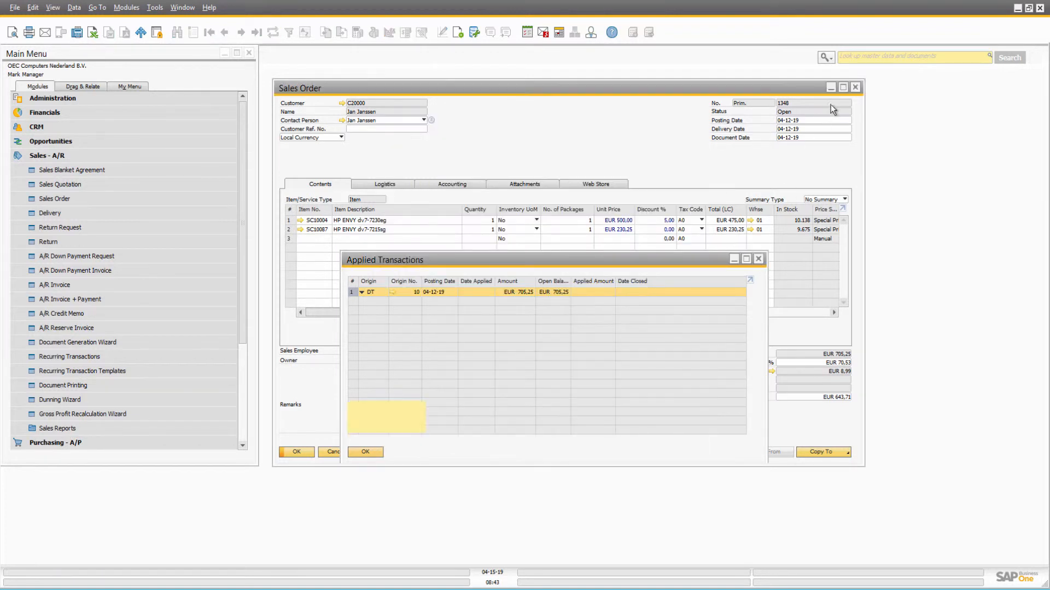
Close the open windows and load A/R Down Payment Invoice 10 for customer C20000, EUR 705,25
click(855, 87)
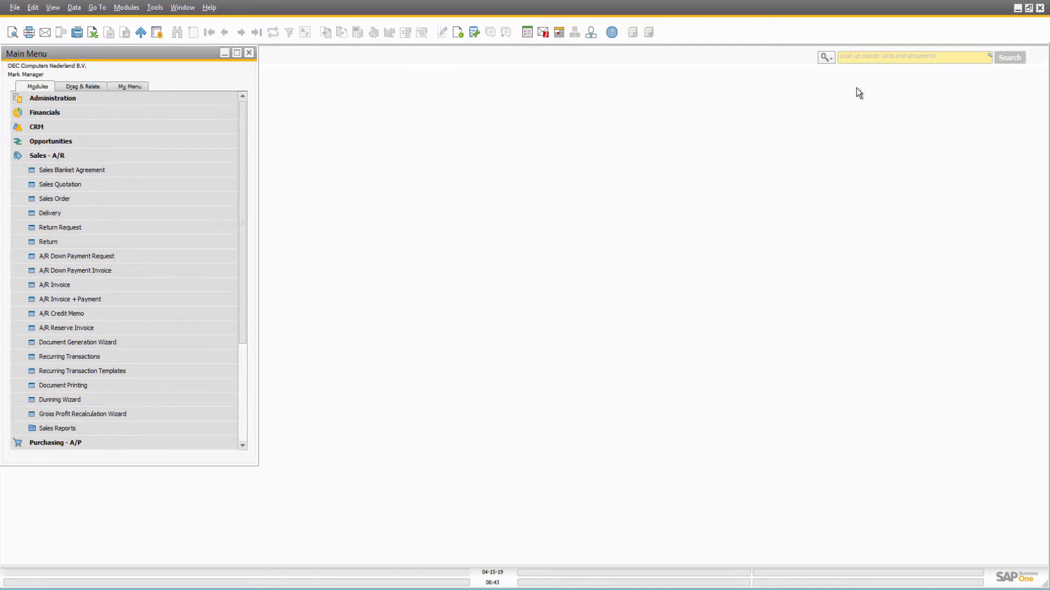
mouse_move(843, 107)
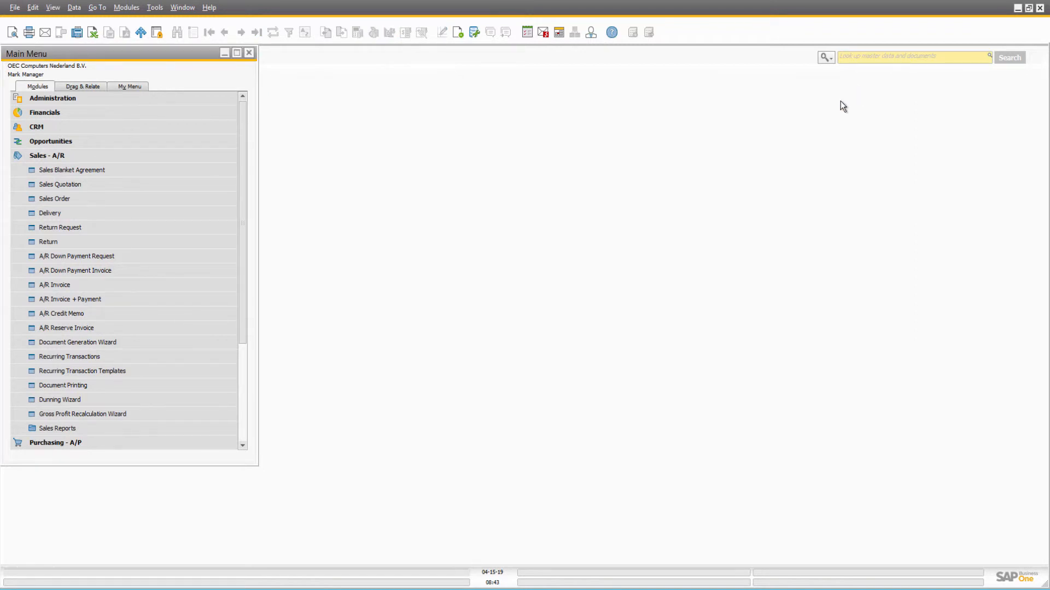
click(50, 214)
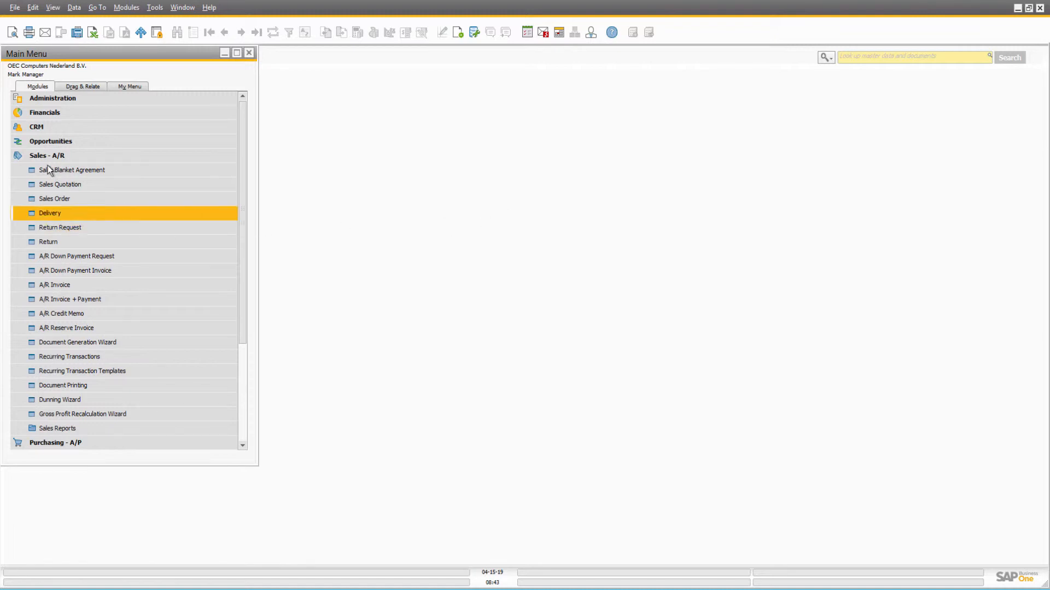
click(47, 155)
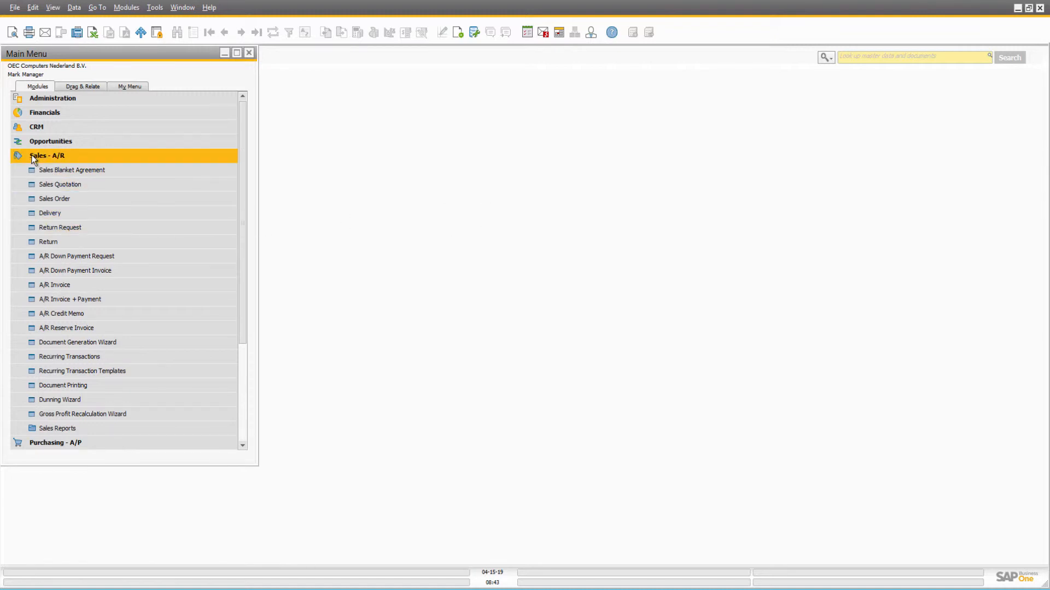
click(77, 256)
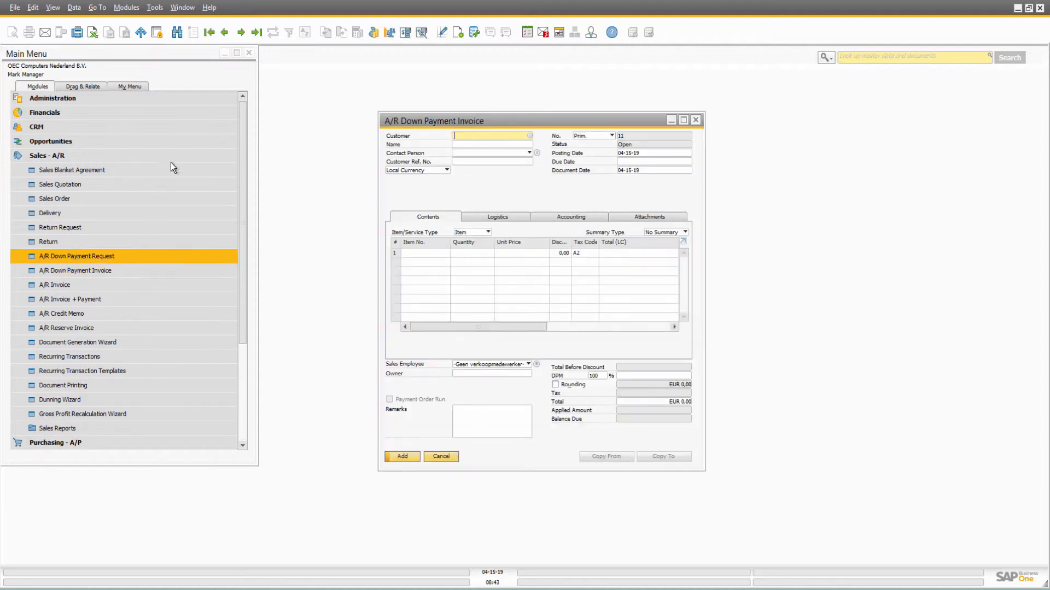
click(257, 31)
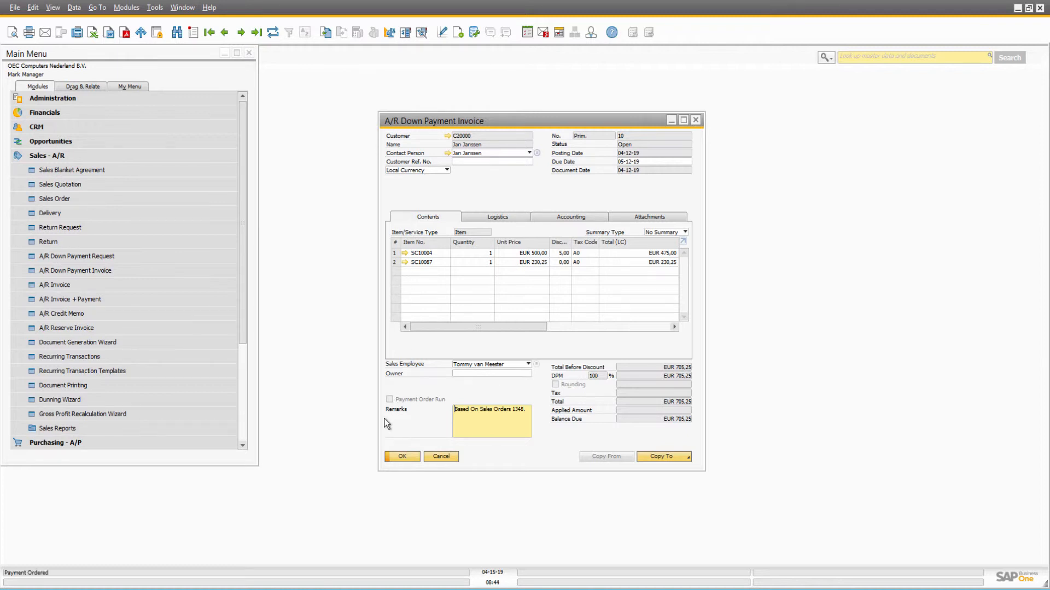
mouse_move(410, 419)
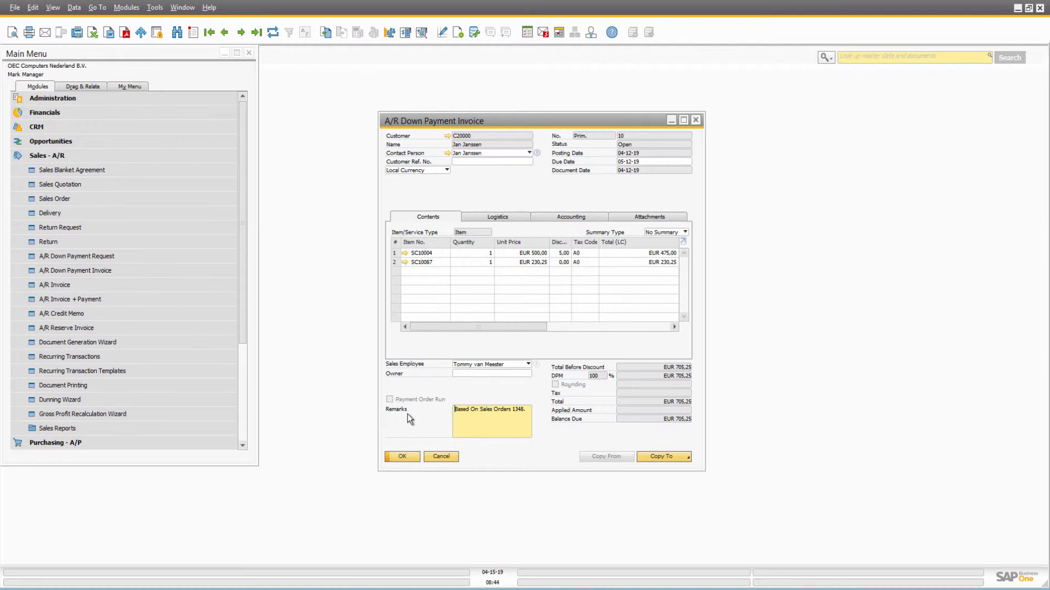
Check the Remarks referencing sales order 1348 and close the invoice with OK
click(491, 409)
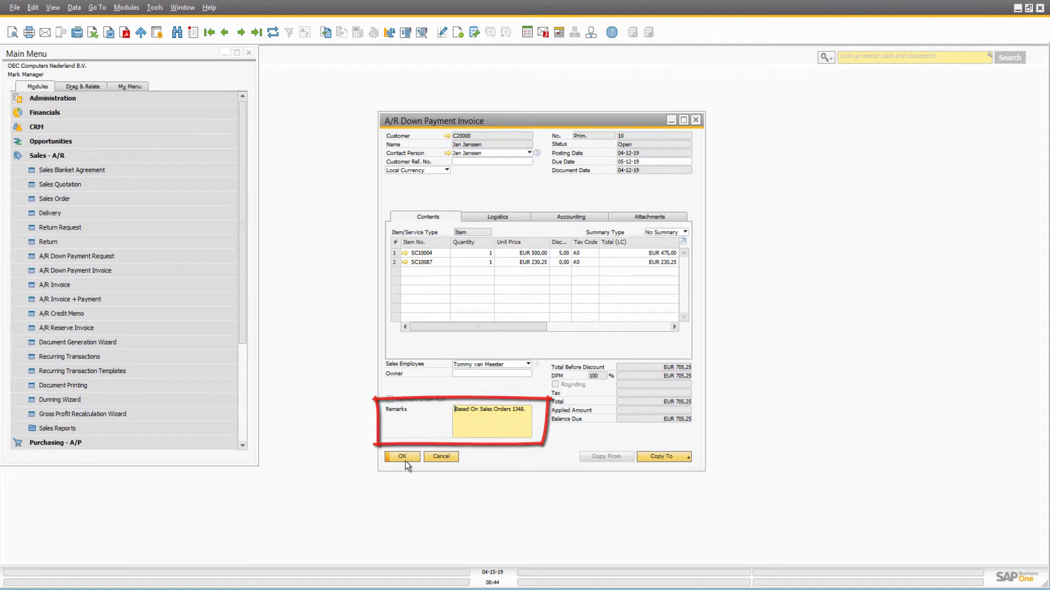
click(401, 457)
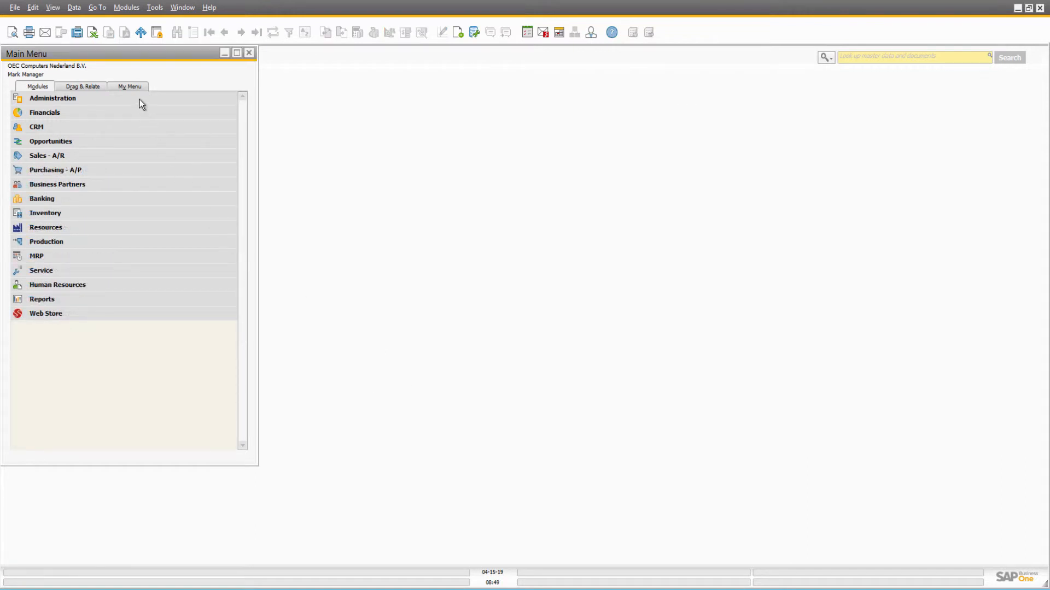
Navigate Administration > Setup > Financials to G/L Account Determination showing clearing account 1340 Vooruitbetalingen
click(52, 98)
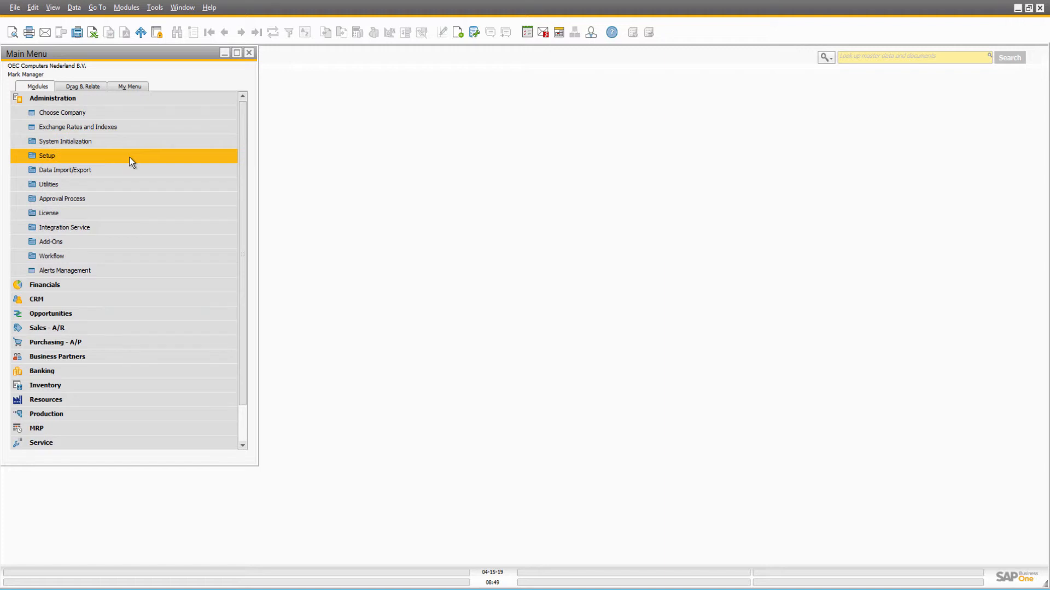
click(46, 155)
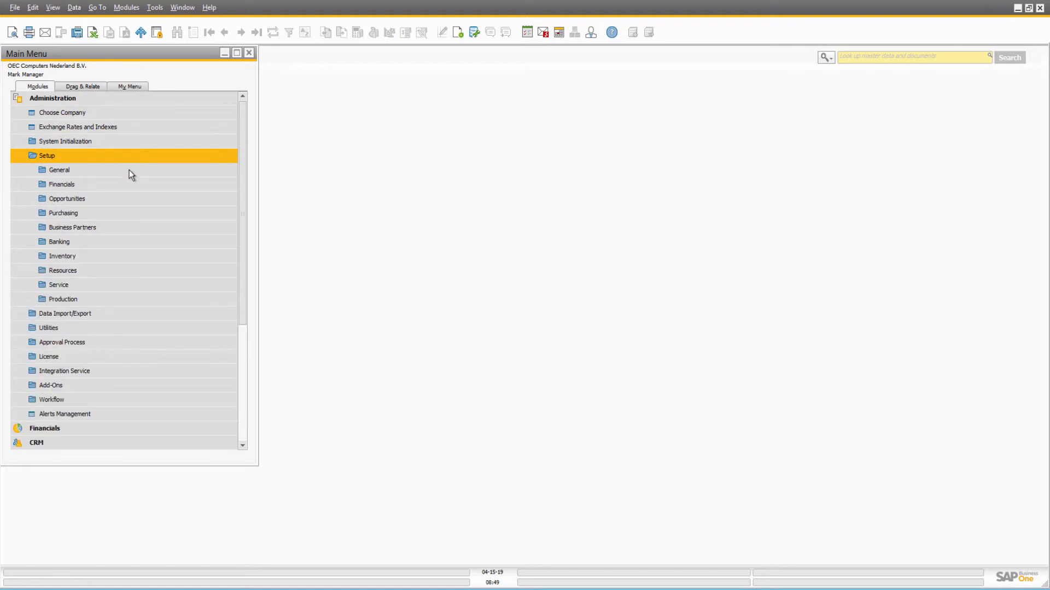
click(61, 183)
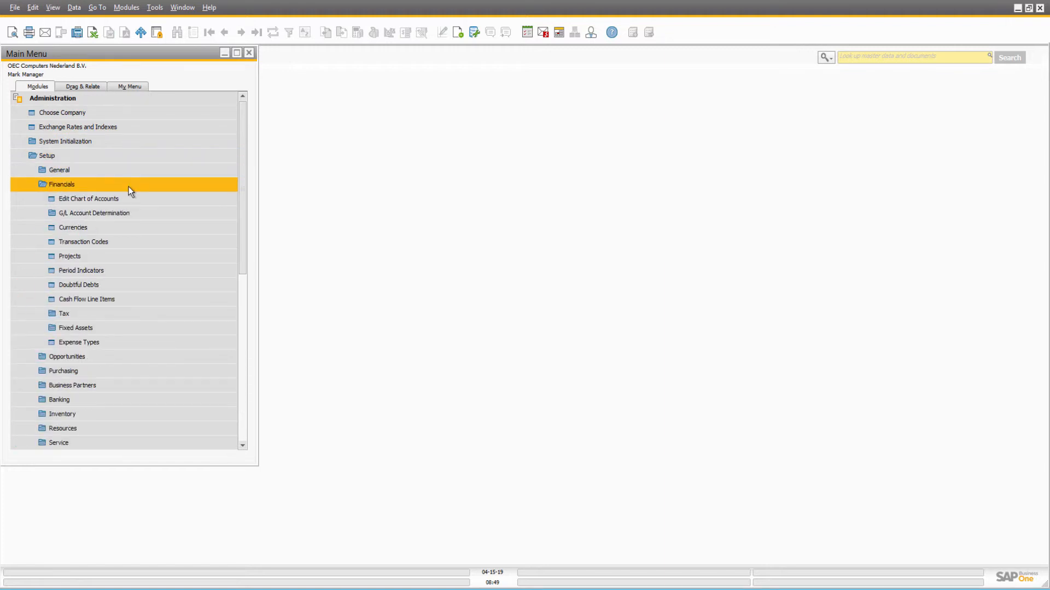
click(94, 213)
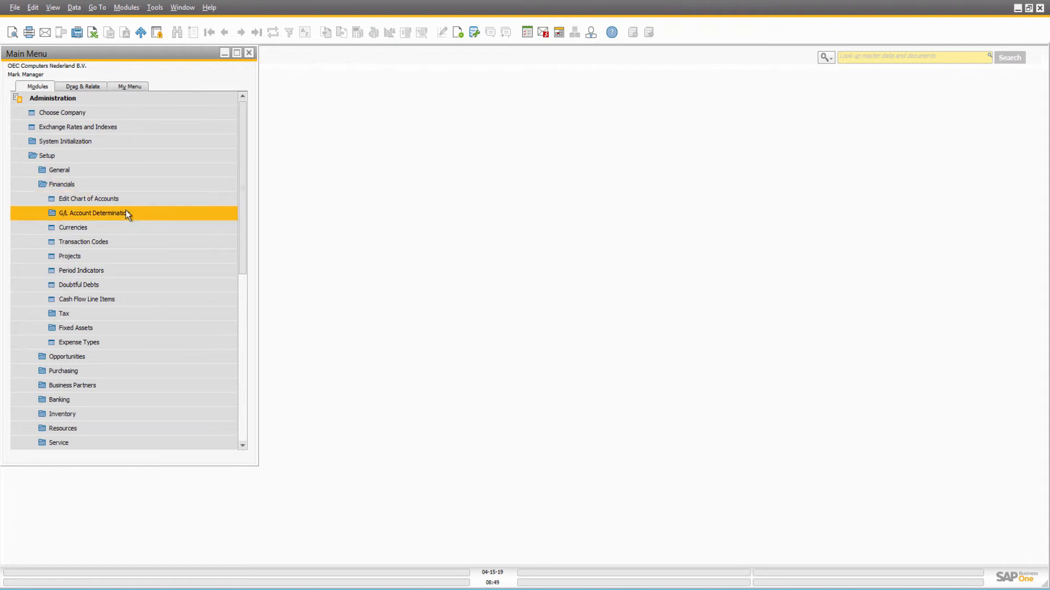
double_click(92, 213)
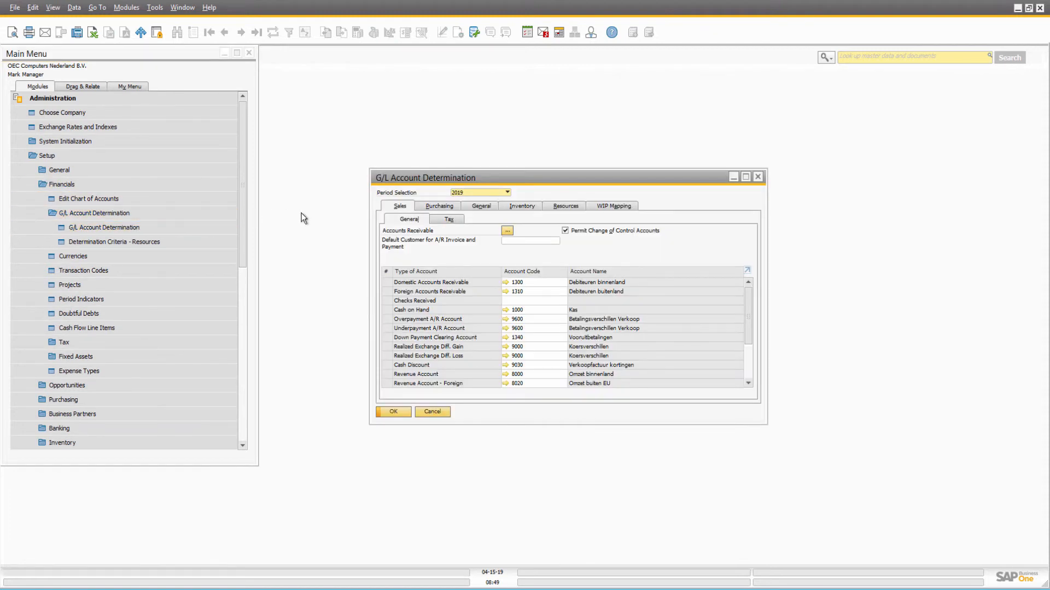
mouse_move(484, 189)
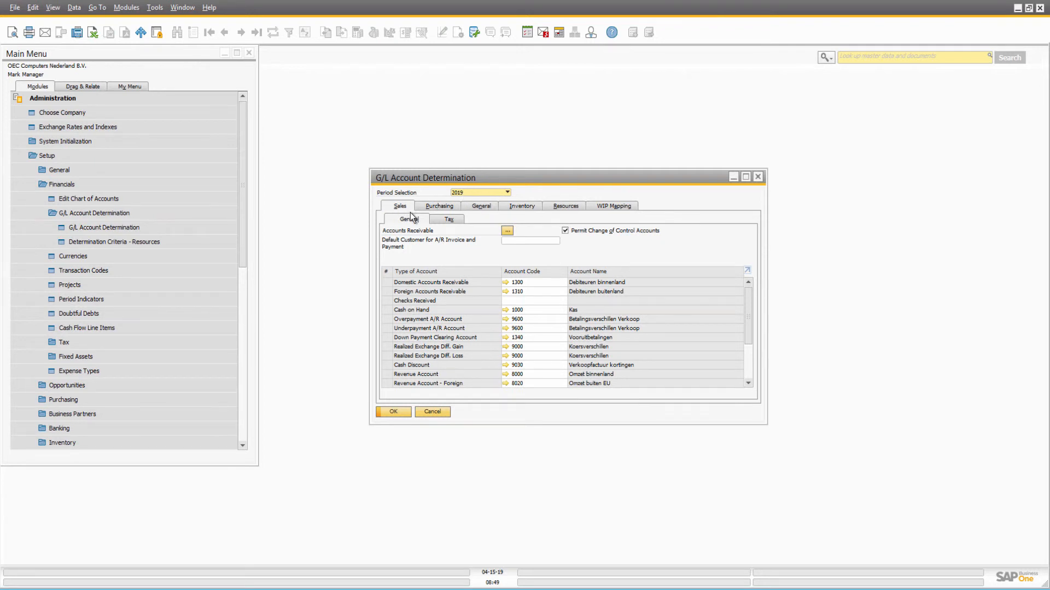
mouse_move(422, 224)
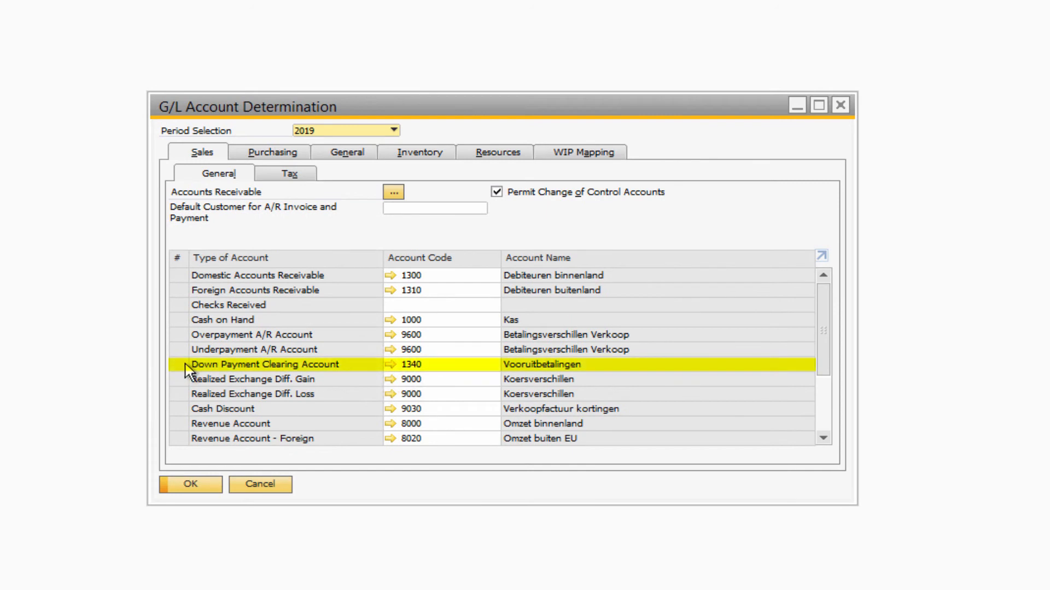
mouse_move(357, 378)
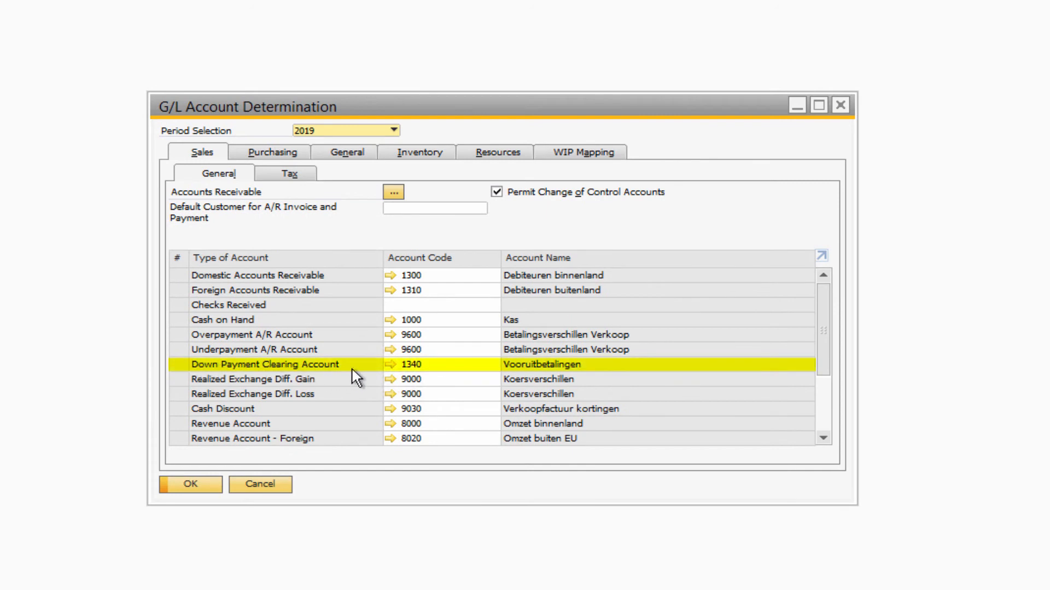
mouse_move(501, 372)
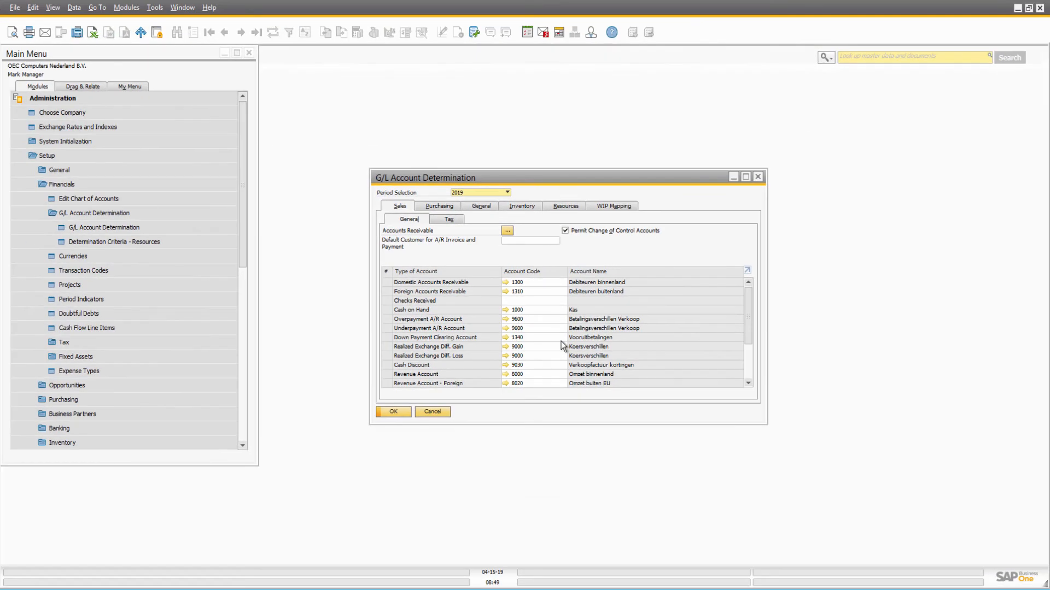
mouse_move(393, 412)
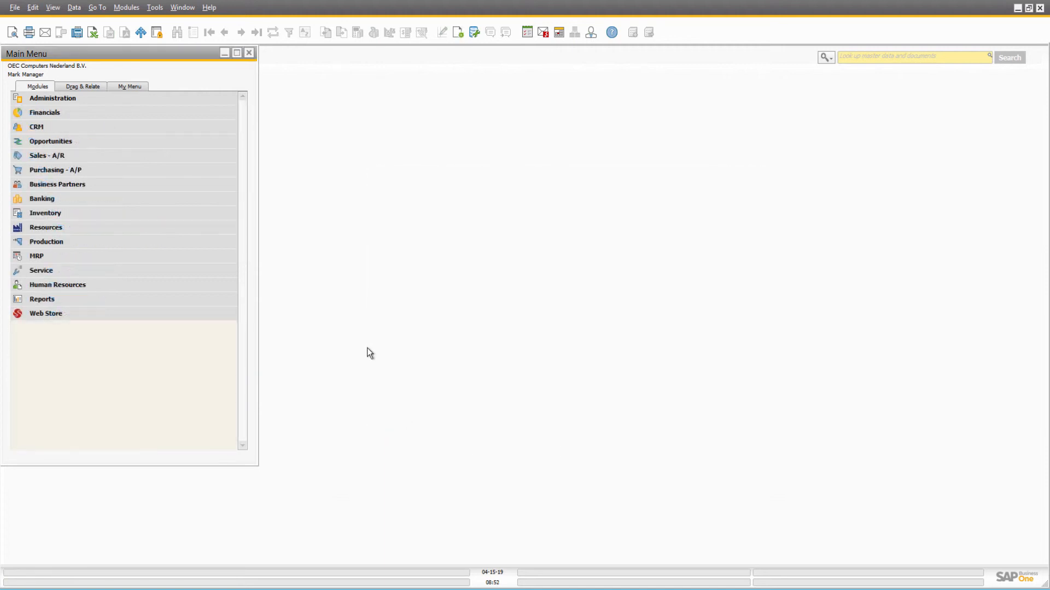
Show SanaStore's Payment Processing settings with Post A/R Down Payment Invoice Automatically enabled
click(46, 314)
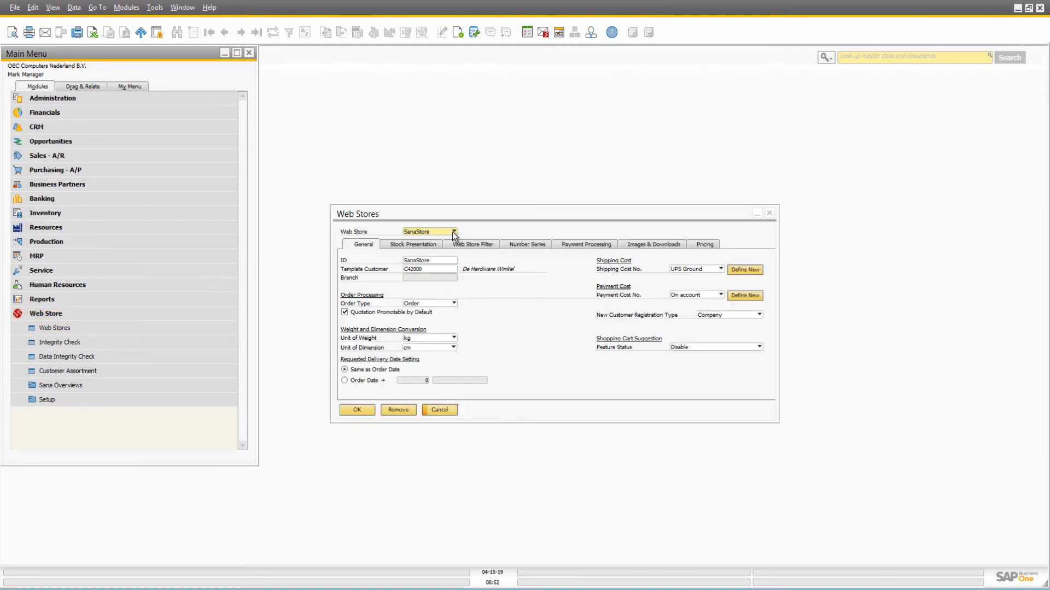
mouse_move(434, 236)
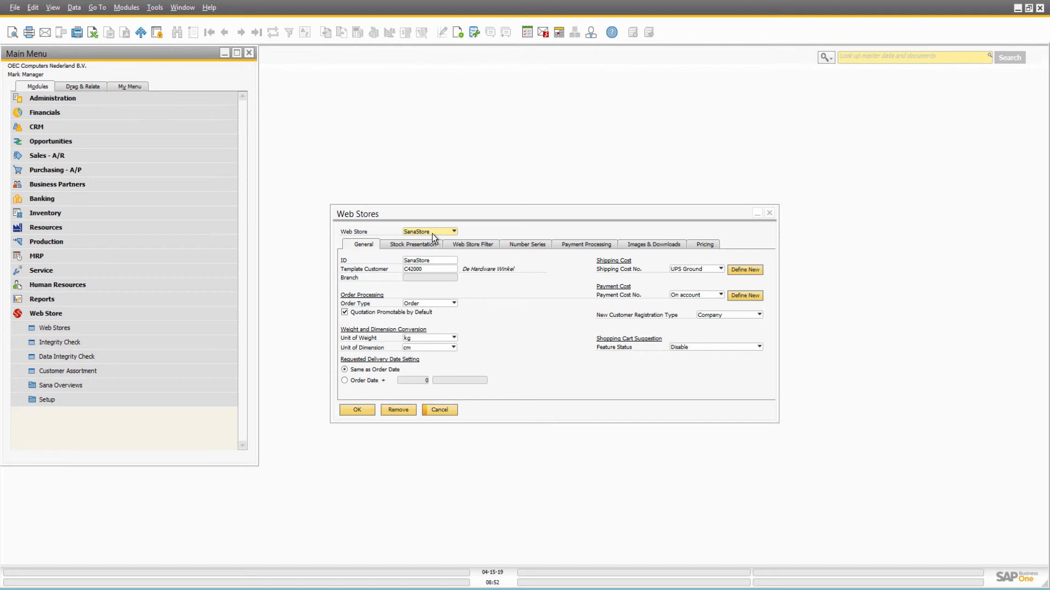
mouse_move(562, 252)
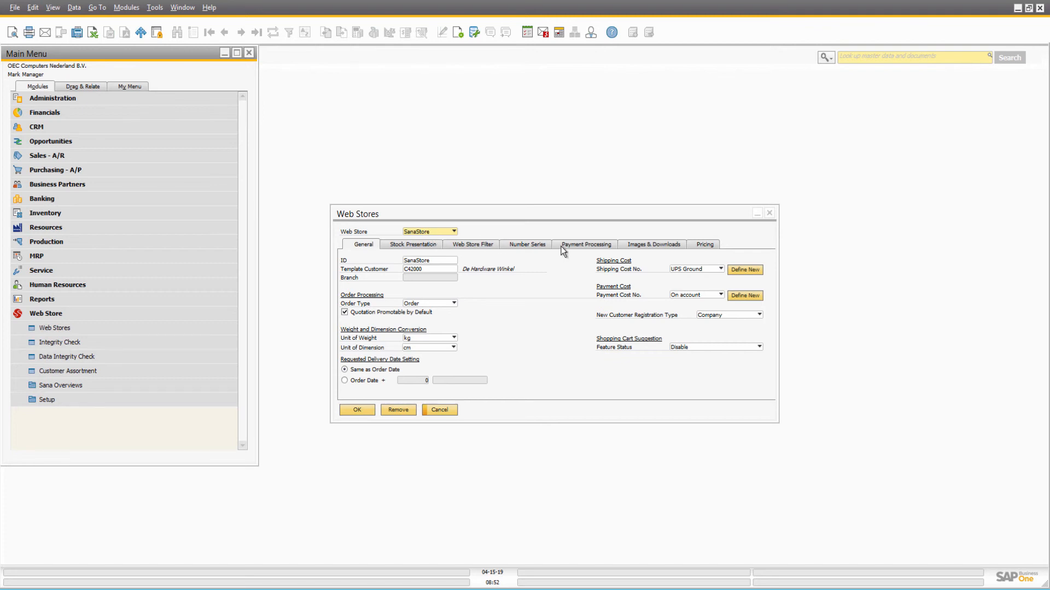
click(585, 244)
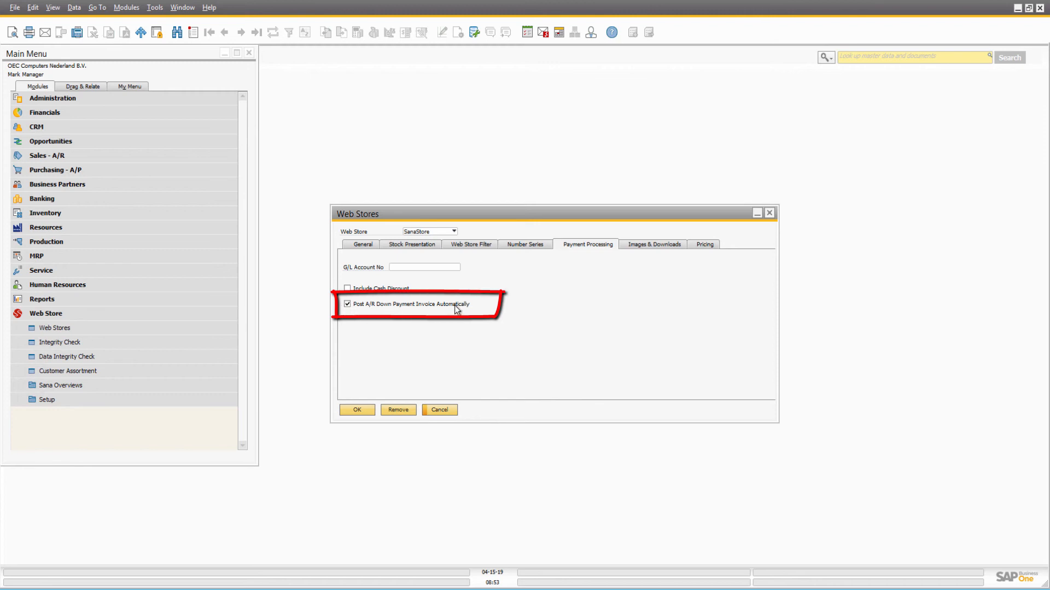
mouse_move(351, 310)
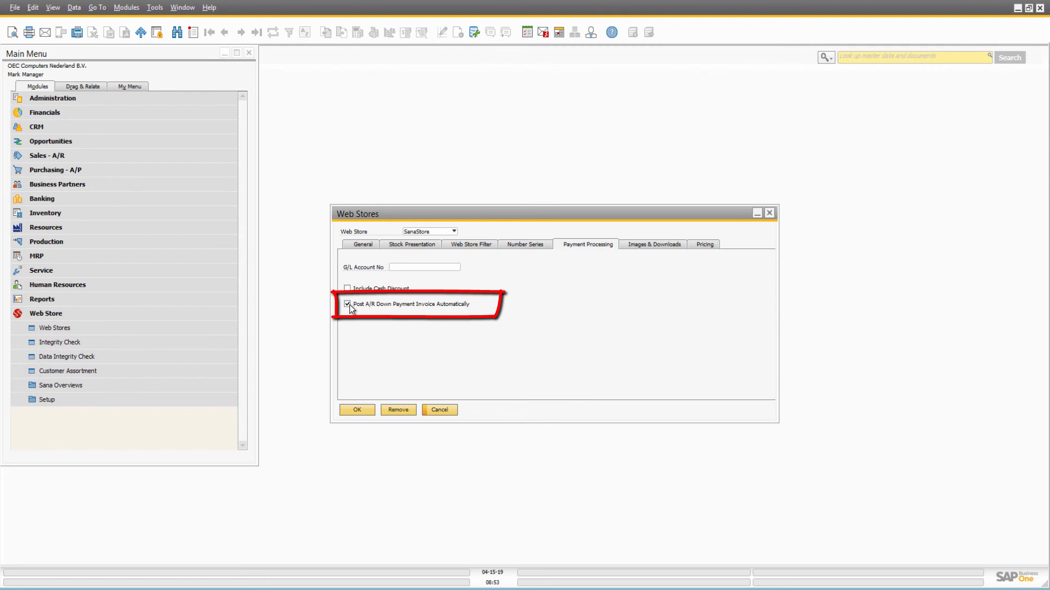
mouse_move(370, 333)
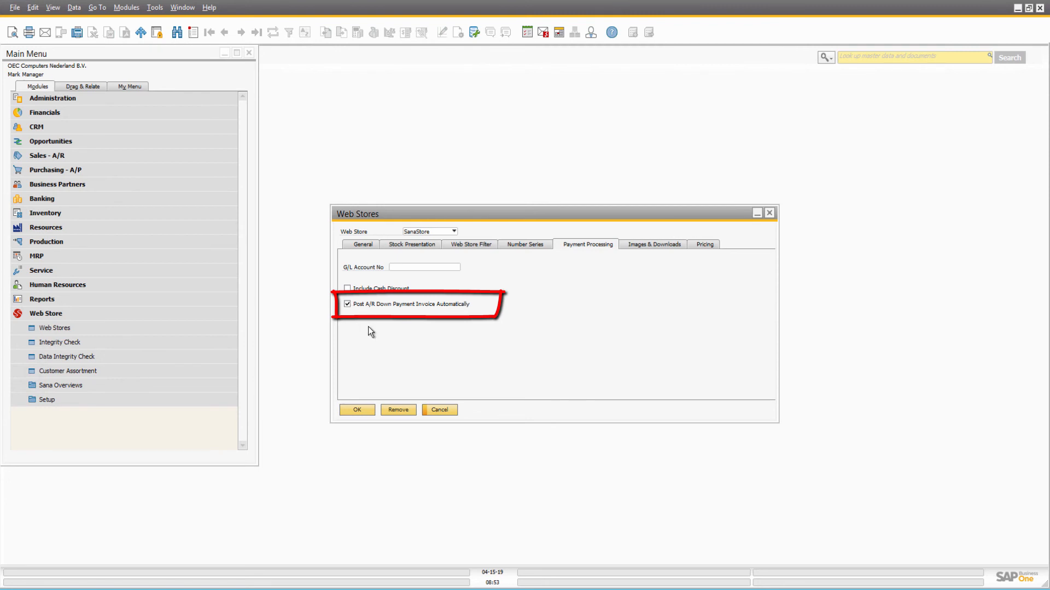